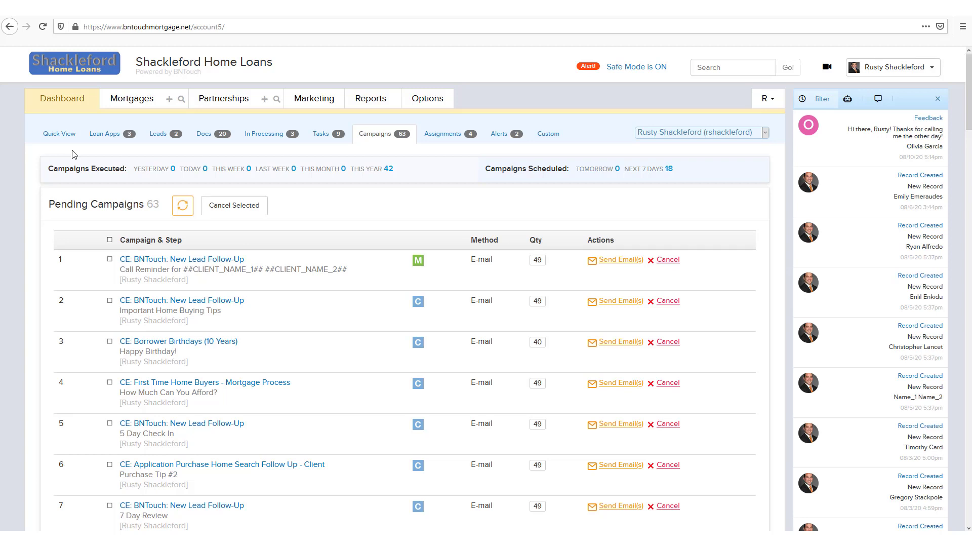
{"action": "mouse_move", "coordinate": [132, 98]}
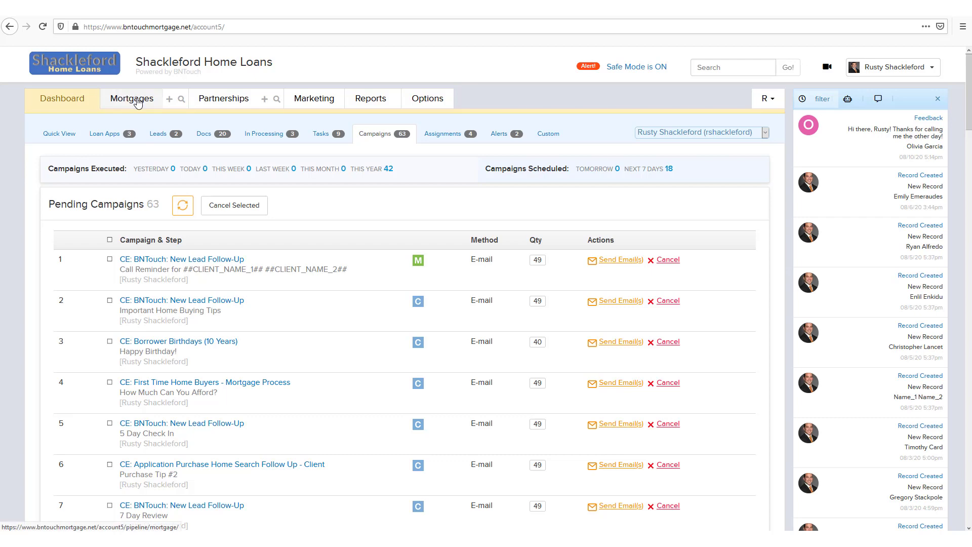
{"action": "left_click", "coordinate": [131, 98]}
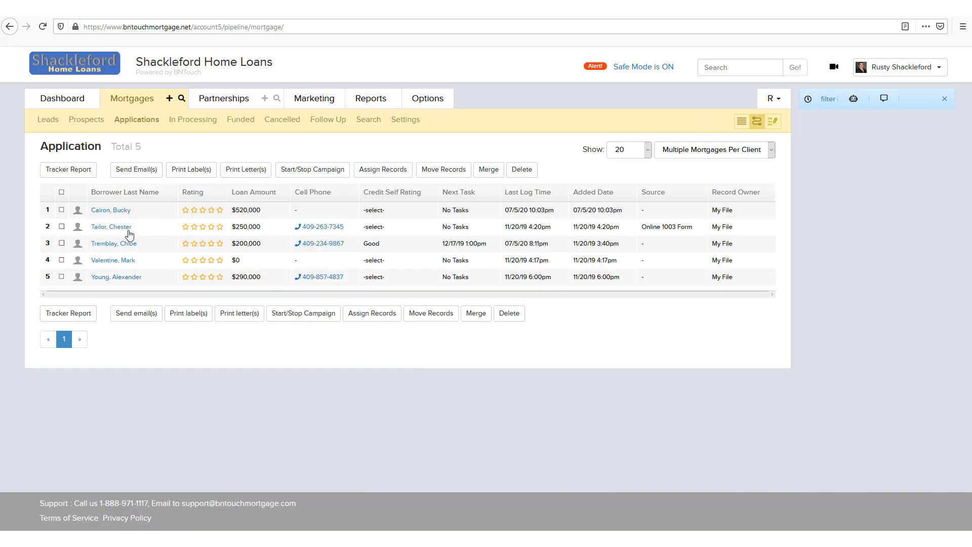
{"action": "left_click", "coordinate": [111, 226]}
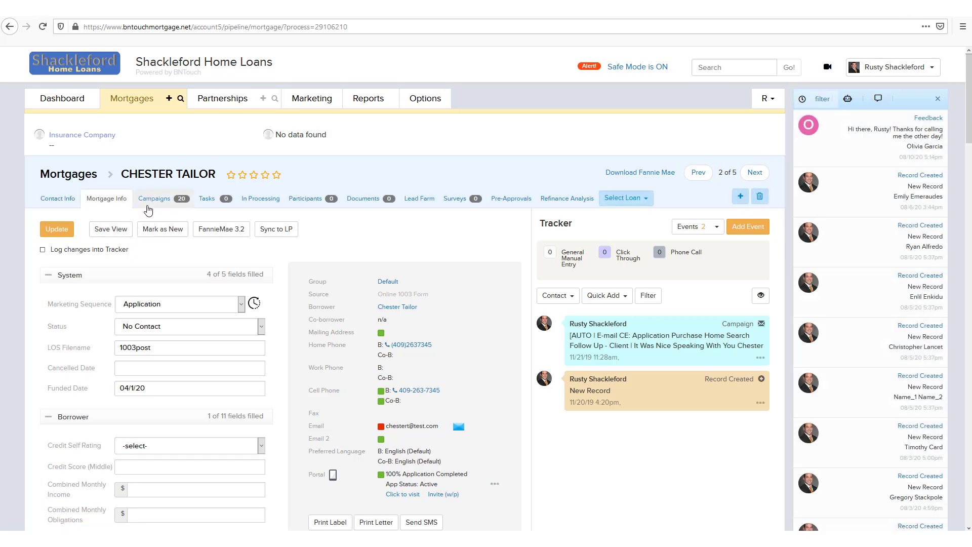
{"action": "mouse_move", "coordinate": [566, 198]}
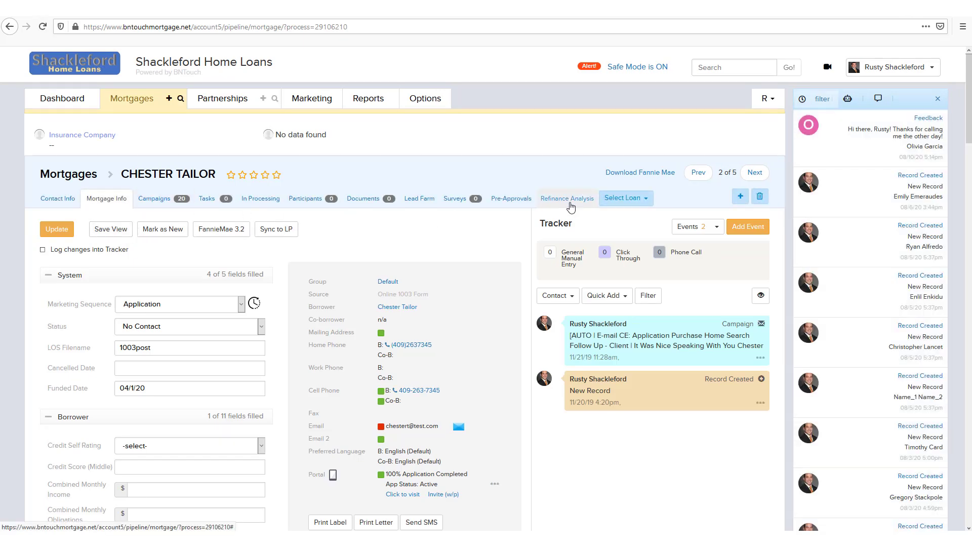
{"action": "left_click", "coordinate": [566, 198]}
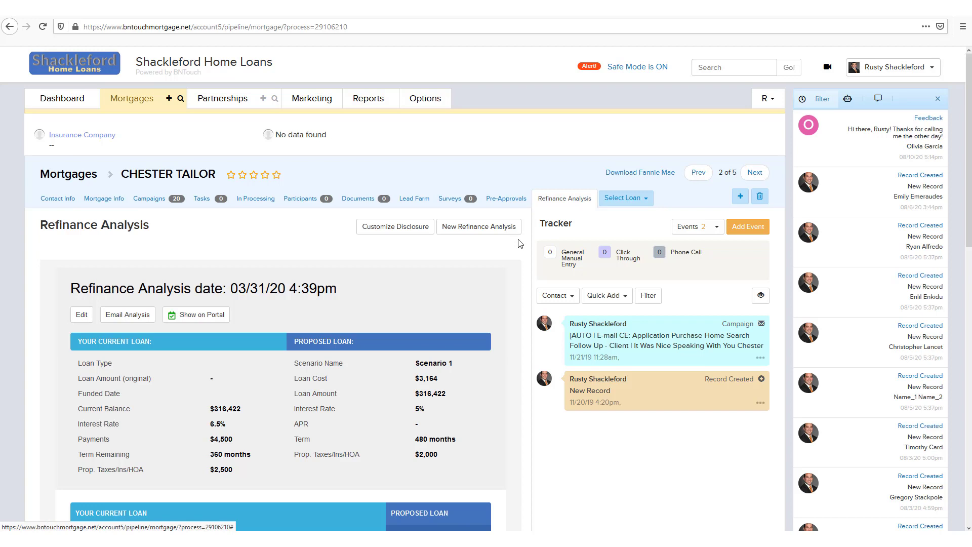
{"action": "mouse_move", "coordinate": [218, 263]}
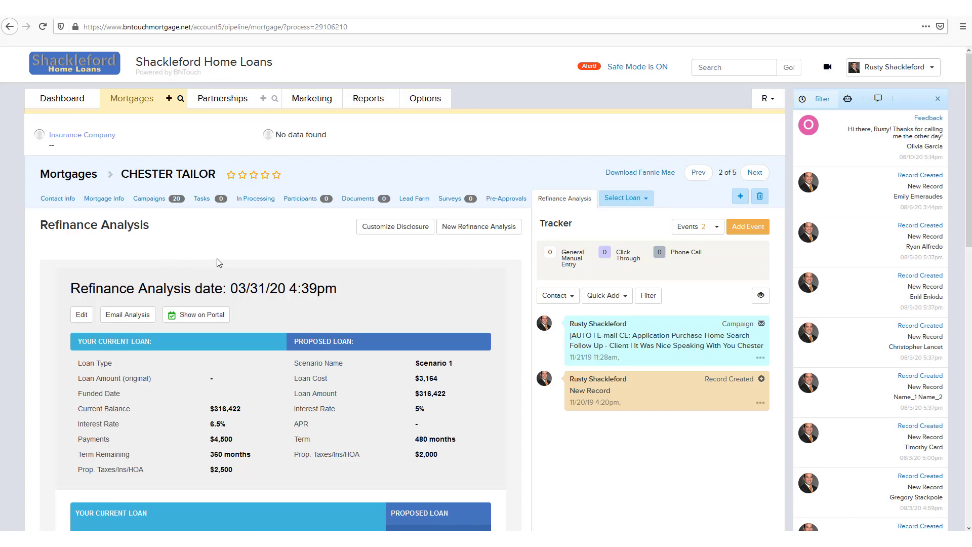
{"action": "mouse_move", "coordinate": [457, 241]}
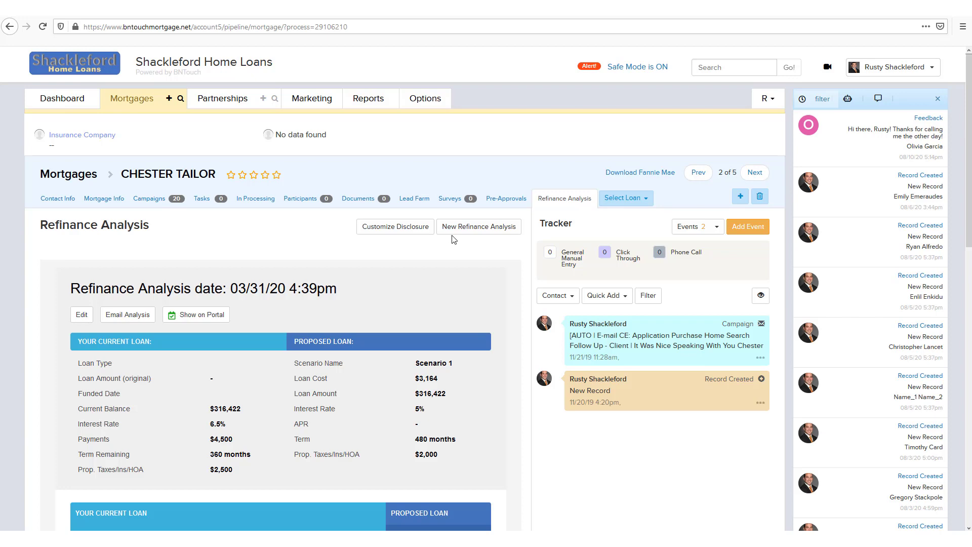
{"action": "left_click", "coordinate": [478, 227]}
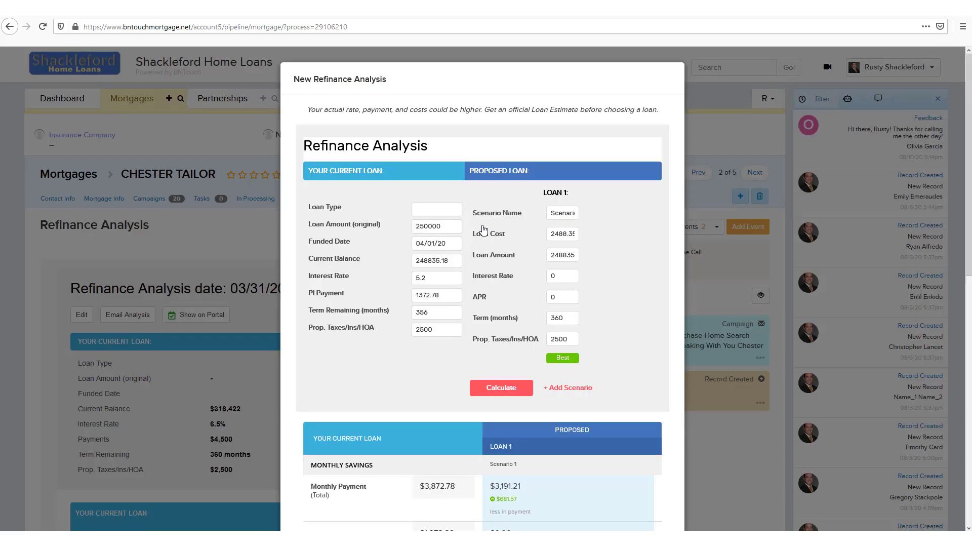
{"action": "mouse_move", "coordinate": [356, 202]}
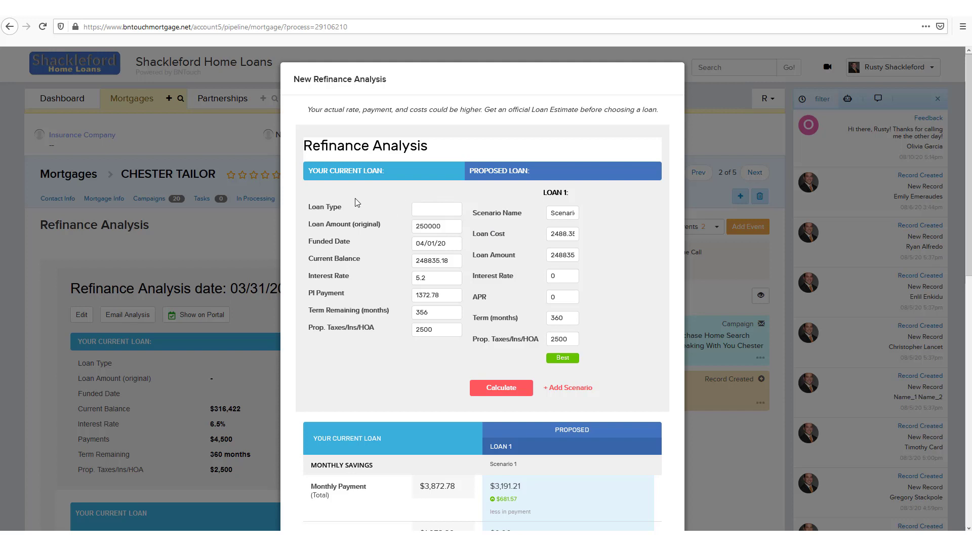
{"action": "mouse_move", "coordinate": [447, 251]}
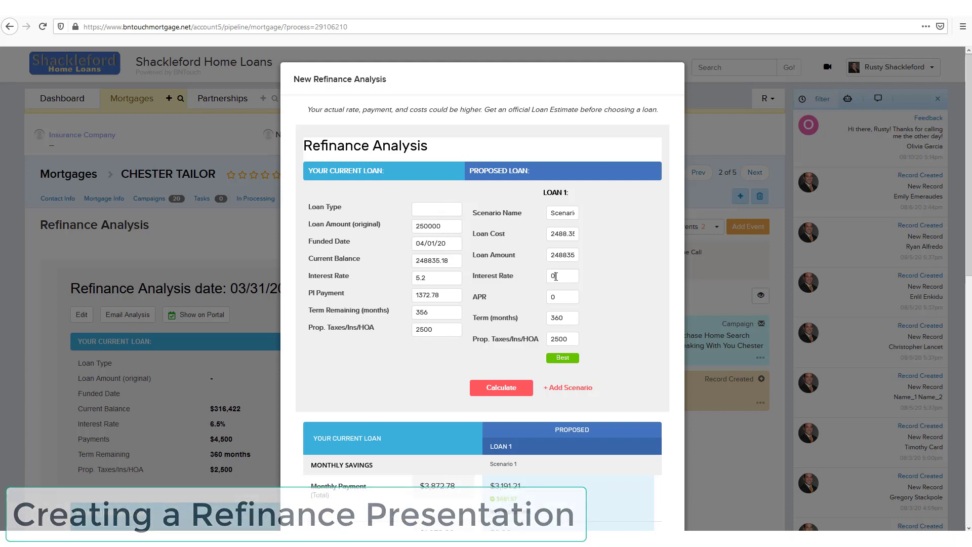
Enter the Loan 1 rate and add Loan 2 and Loan 3 scenarios (4.9, 4.7, 5.1)
{"action": "type", "text": "4.9"}
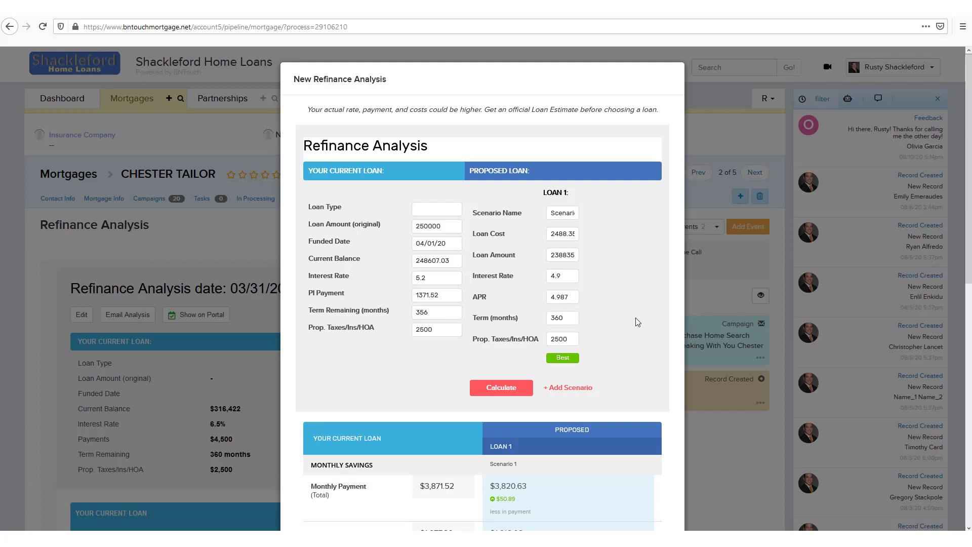
{"action": "left_click", "coordinate": [567, 387]}
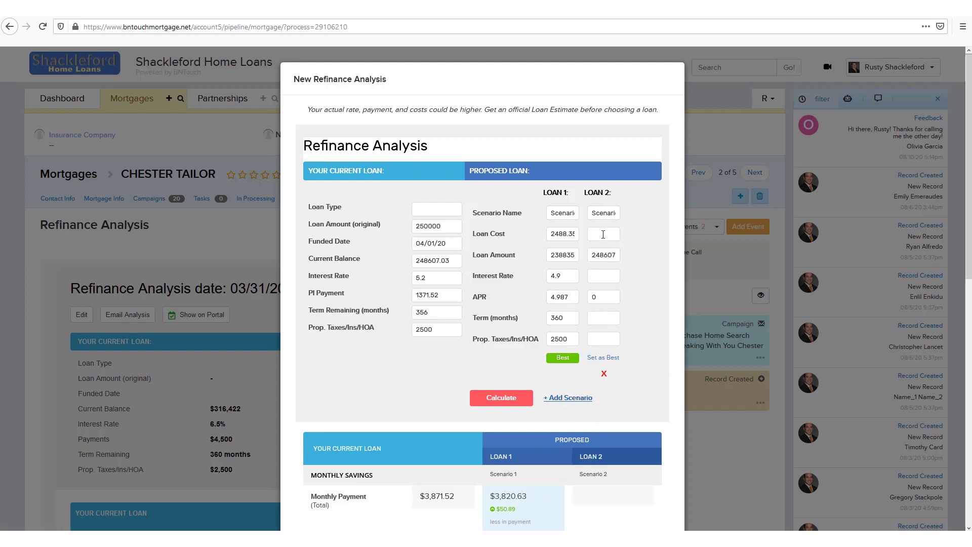
{"action": "left_click", "coordinate": [566, 397]}
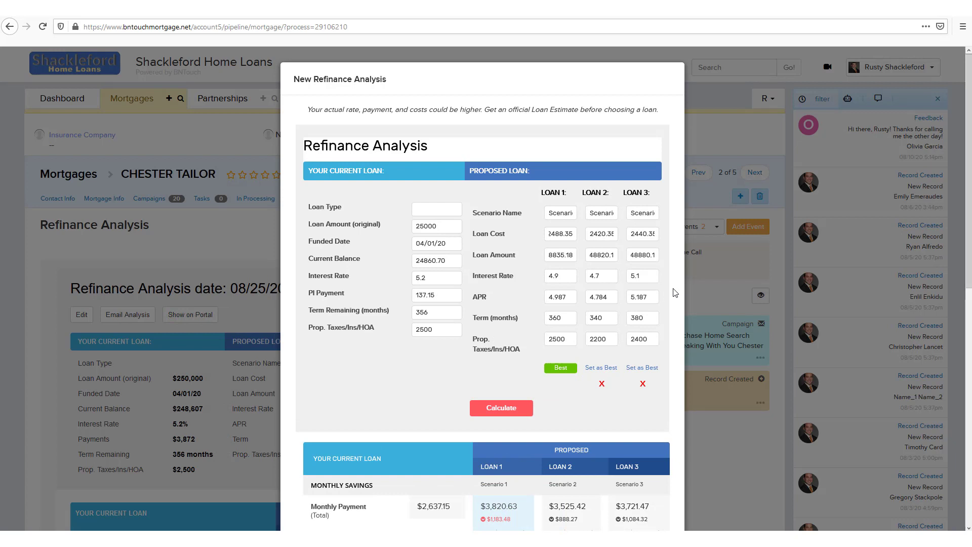
{"action": "mouse_move", "coordinate": [585, 375]}
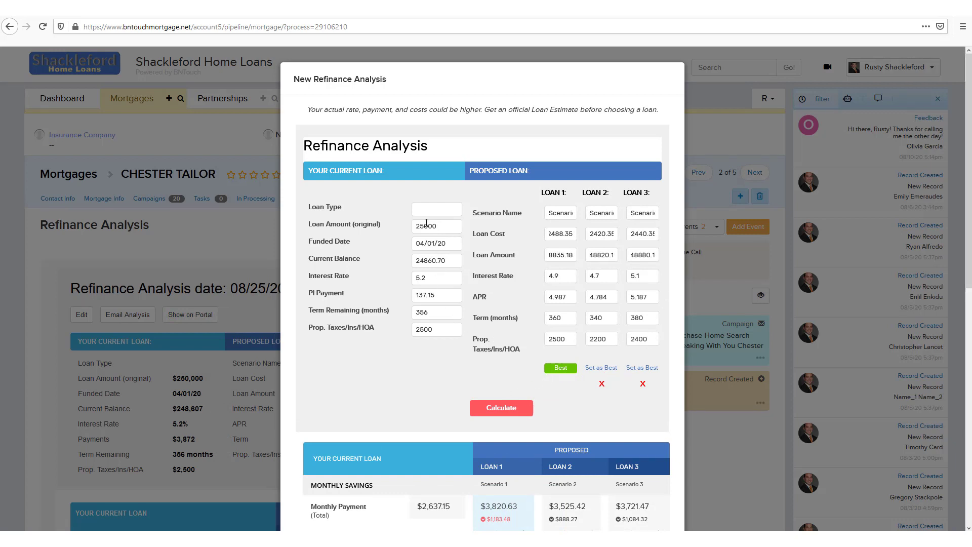
Fix the original loan amount to 250000 and recalculate savings for all three scenarios
{"action": "left_click", "coordinate": [500, 408]}
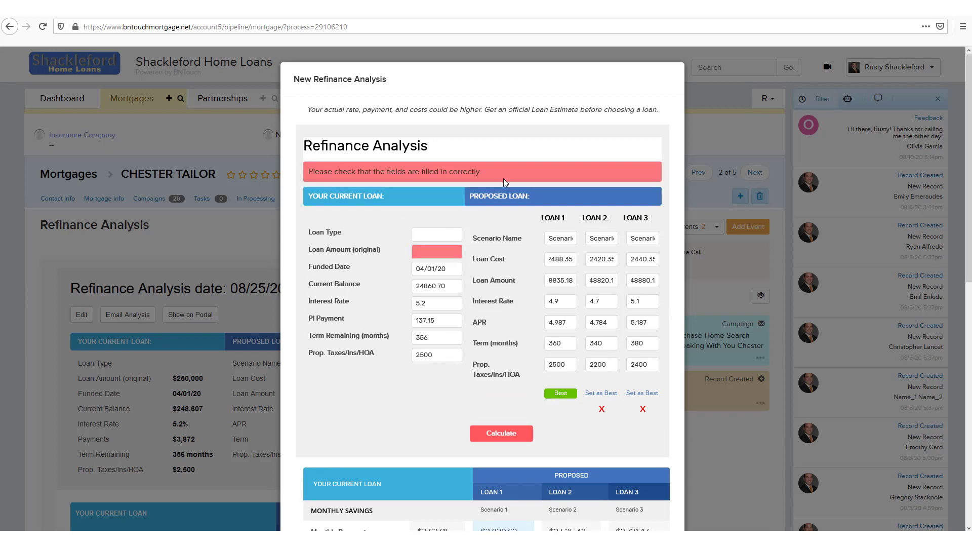
{"action": "left_click", "coordinate": [436, 251]}
{"action": "type", "text": "250000"}
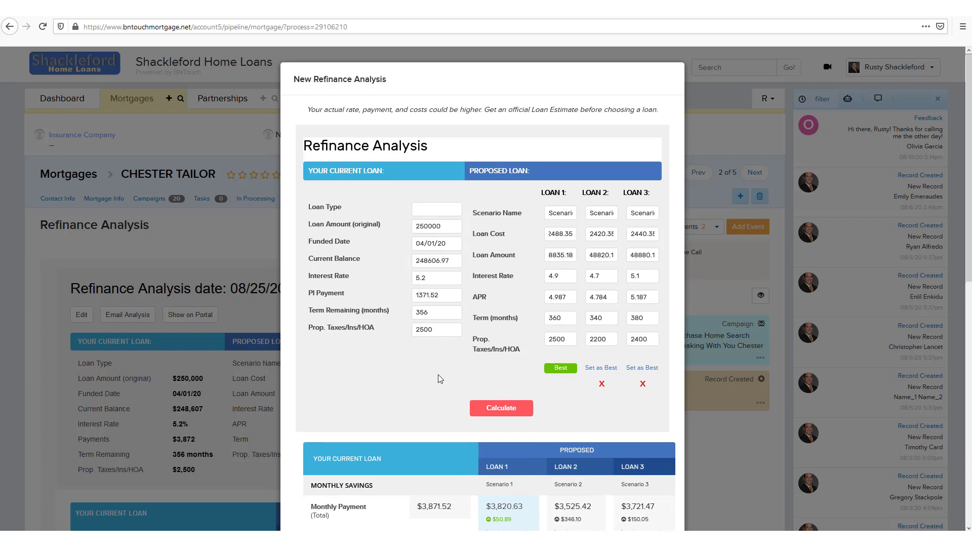
{"action": "left_click", "coordinate": [500, 408]}
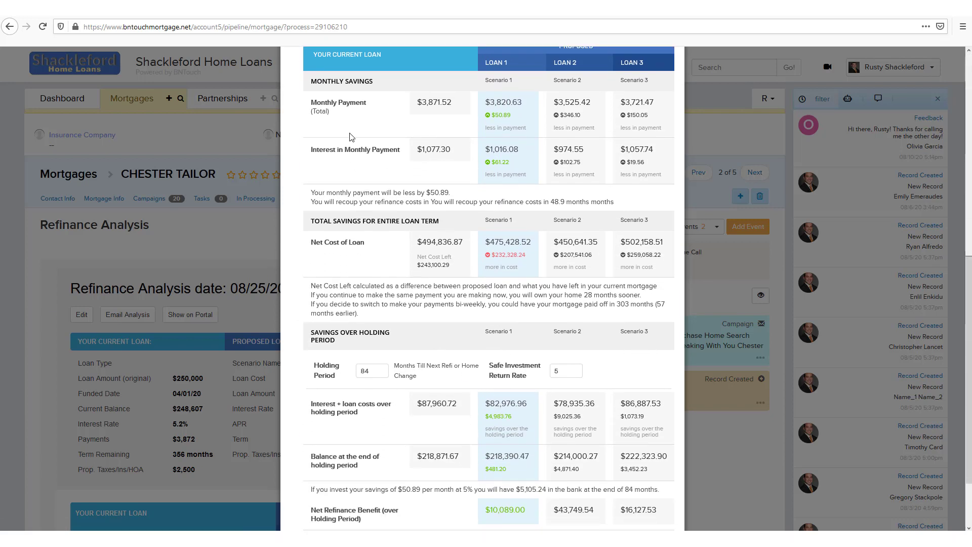
{"action": "left_click", "coordinate": [371, 370]}
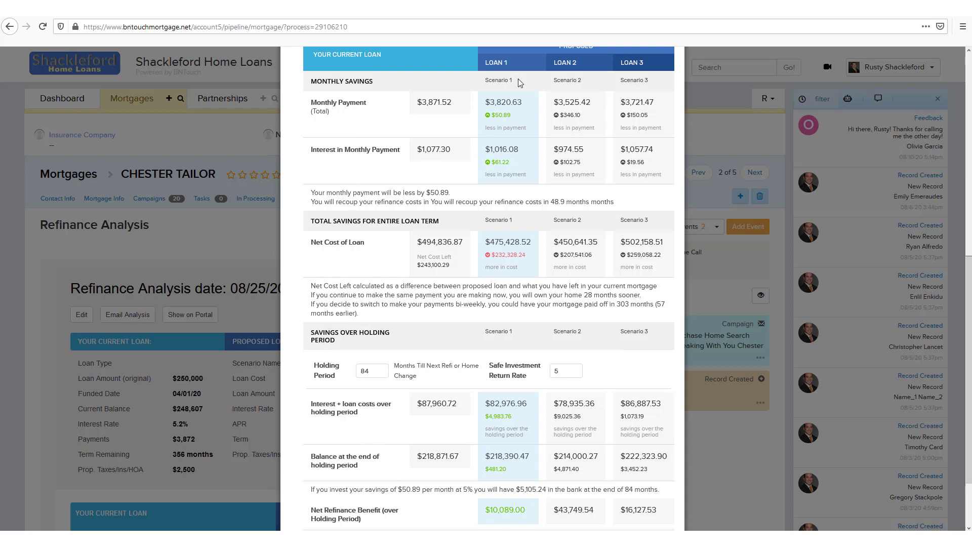
{"action": "mouse_move", "coordinate": [671, 318]}
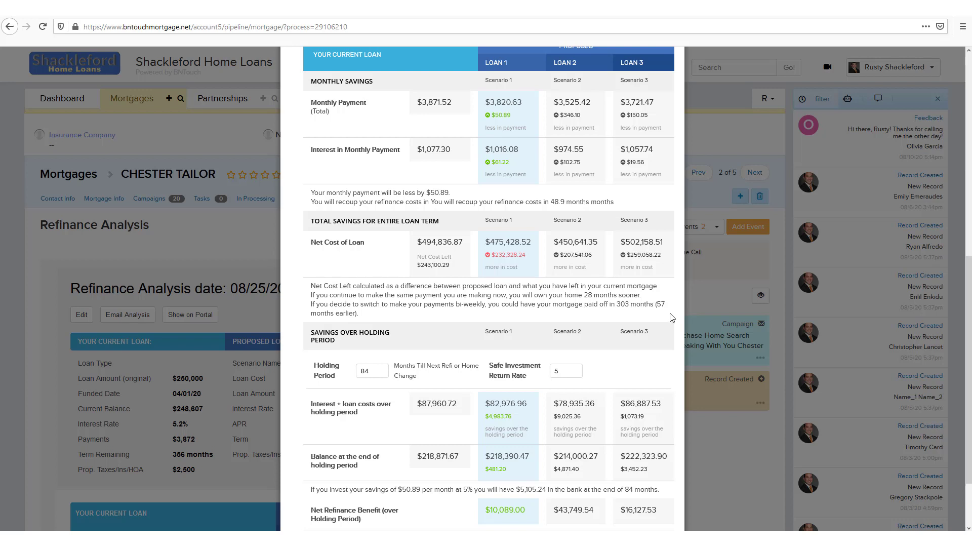
{"action": "mouse_move", "coordinate": [517, 204]}
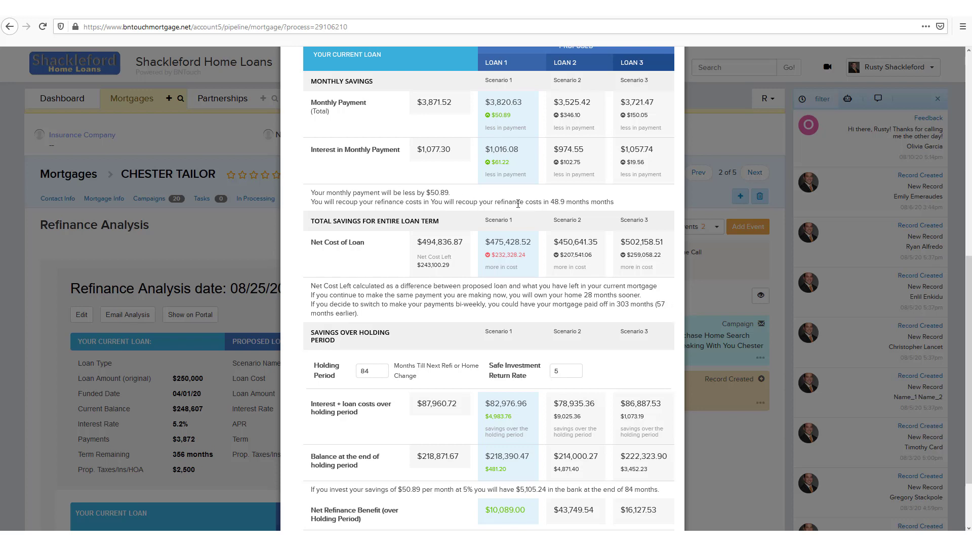
{"action": "scroll", "scroll_direction": "down", "scroll_amount": 3}
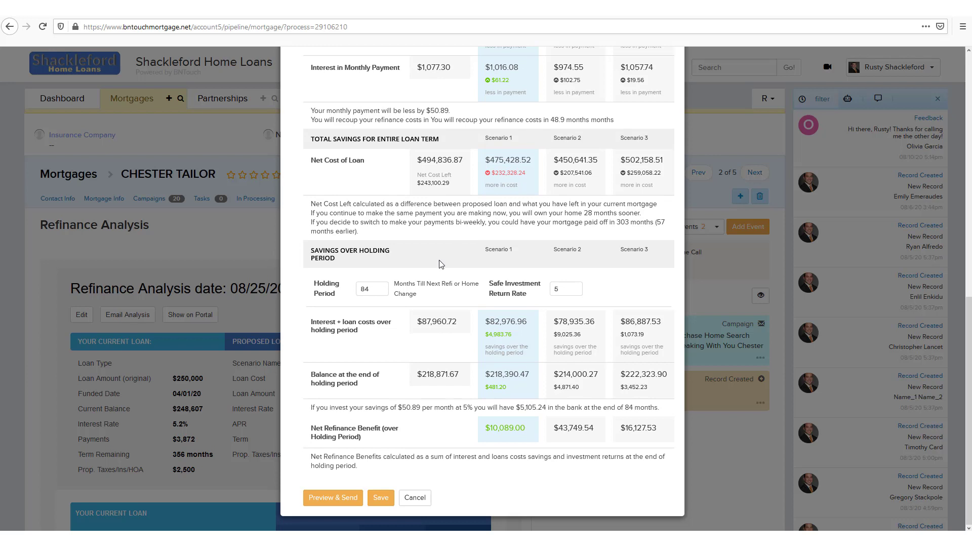
{"action": "mouse_move", "coordinate": [298, 470]}
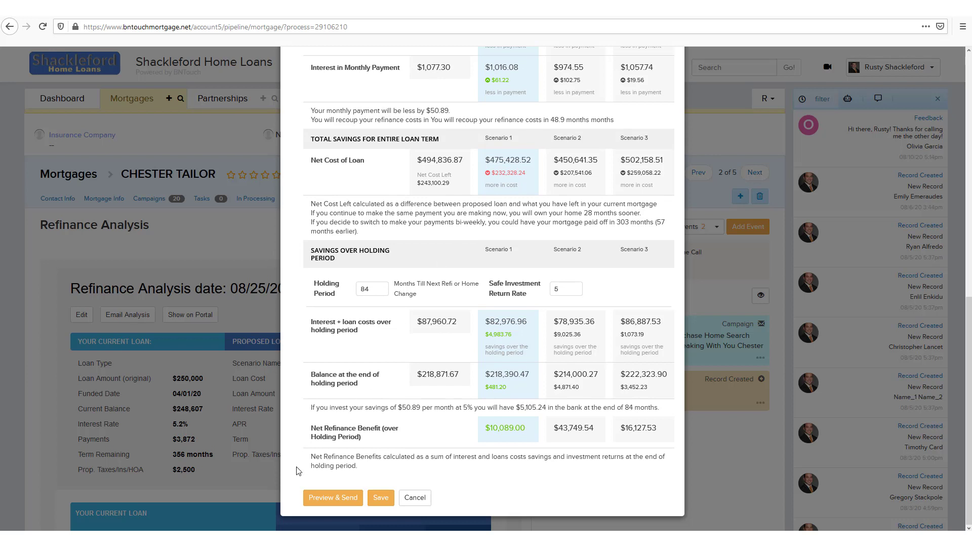
{"action": "scroll", "scroll_direction": "up", "scroll_amount": 3}
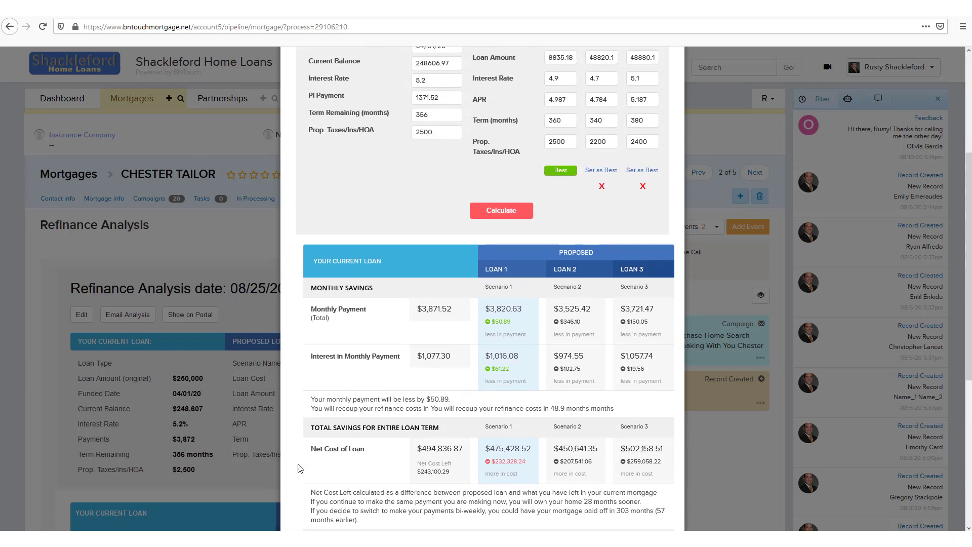
{"action": "mouse_move", "coordinate": [490, 329]}
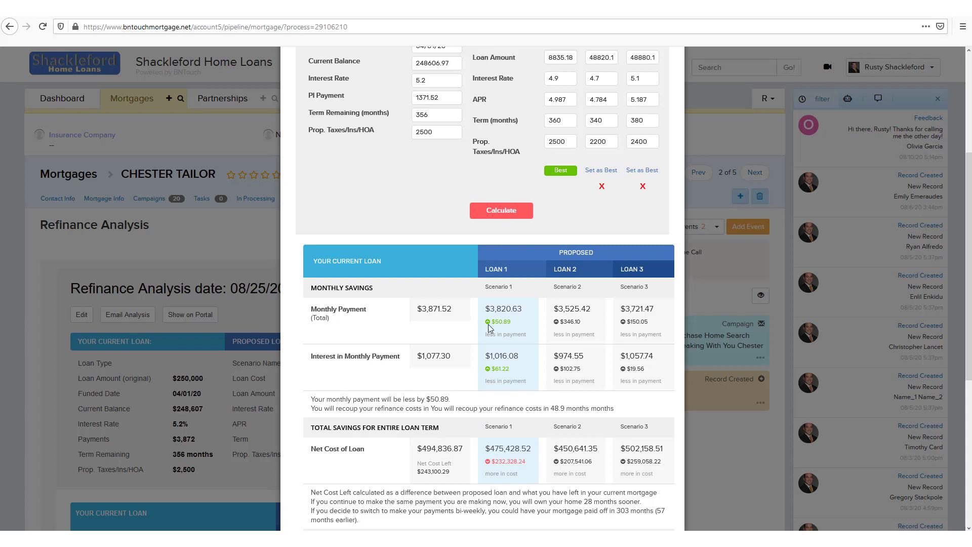
{"action": "mouse_move", "coordinate": [598, 343]}
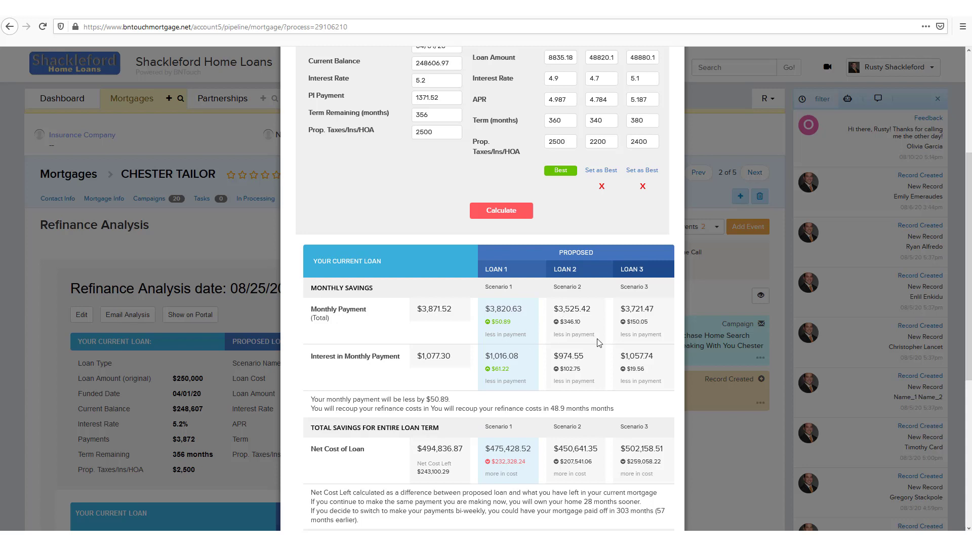
{"action": "mouse_move", "coordinate": [662, 349]}
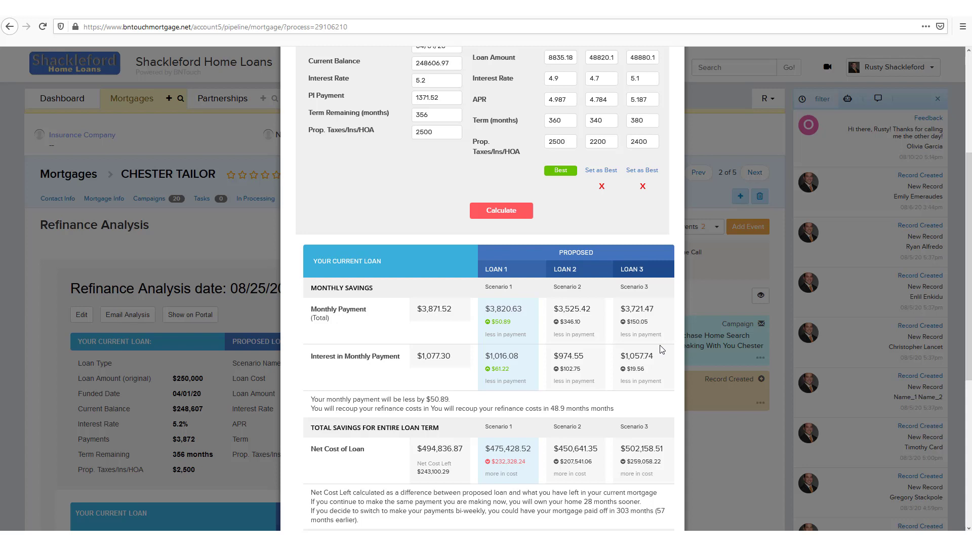
{"action": "mouse_move", "coordinate": [556, 380]}
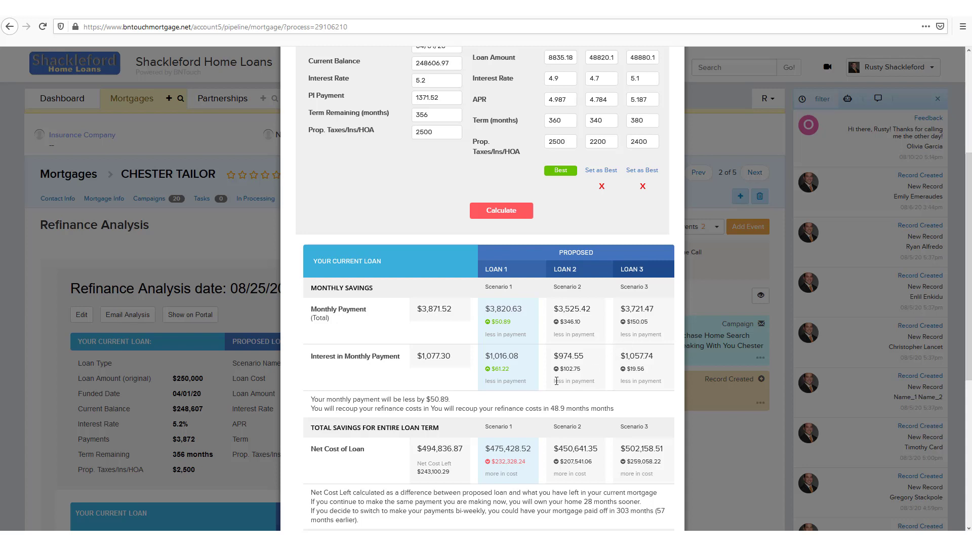
{"action": "mouse_move", "coordinate": [591, 177]}
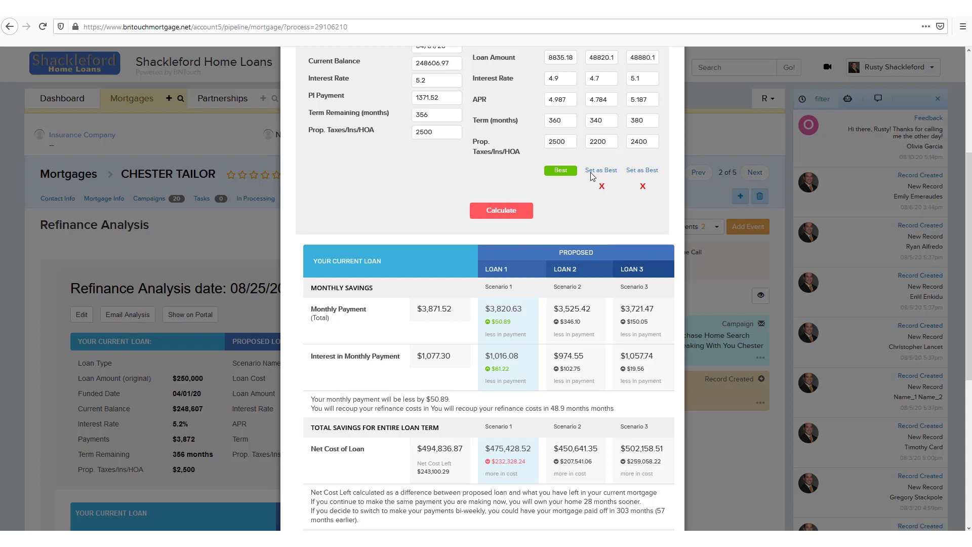
{"action": "mouse_move", "coordinate": [603, 174]}
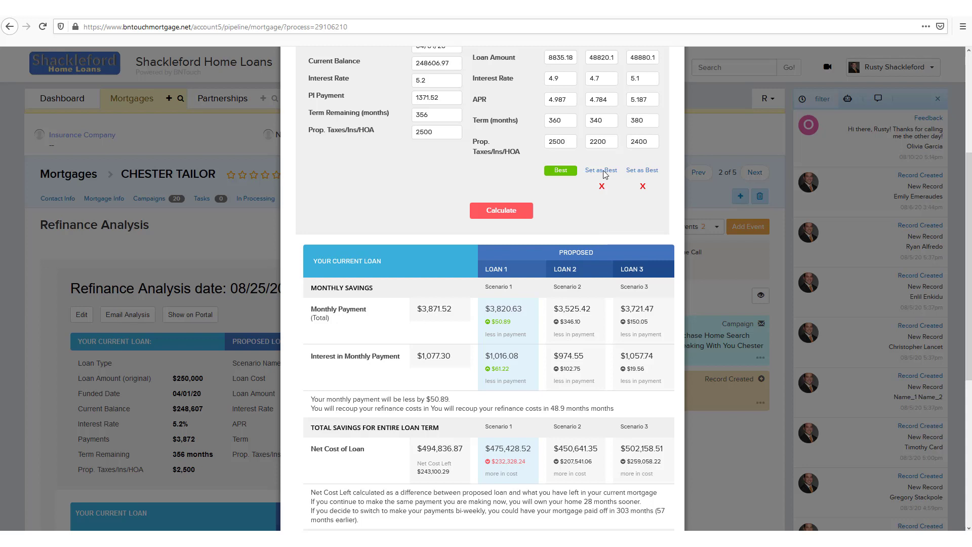
Mark Scenario 2 as best and review its $346.10 monthly savings, recouped in 7 months
{"action": "left_click", "coordinate": [642, 170]}
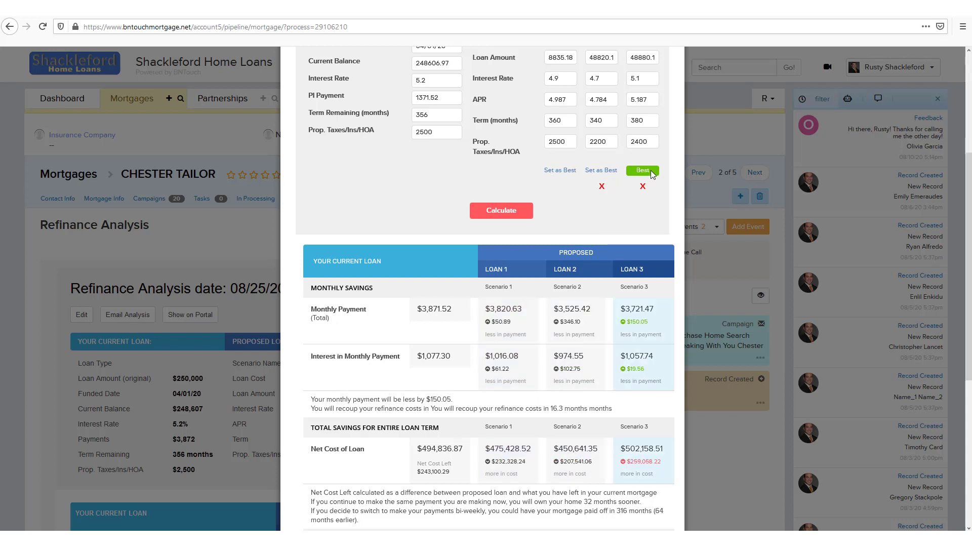
{"action": "left_click", "coordinate": [601, 170]}
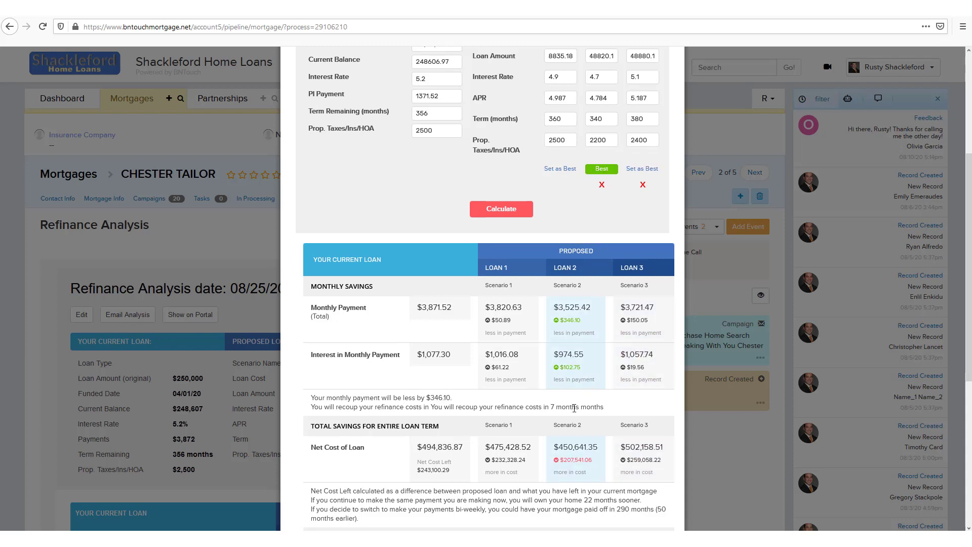
{"action": "scroll", "scroll_direction": "down", "scroll_amount": 3}
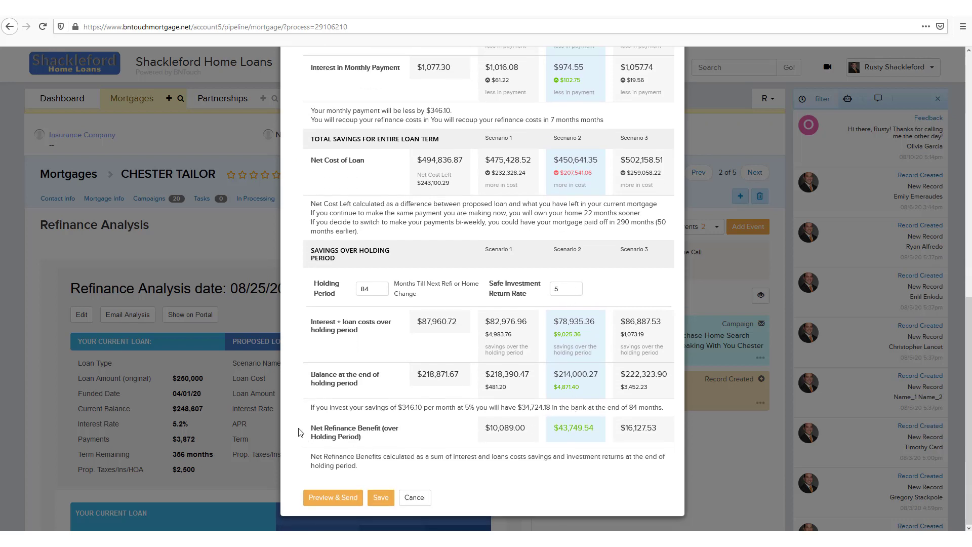
{"action": "mouse_move", "coordinate": [671, 410]}
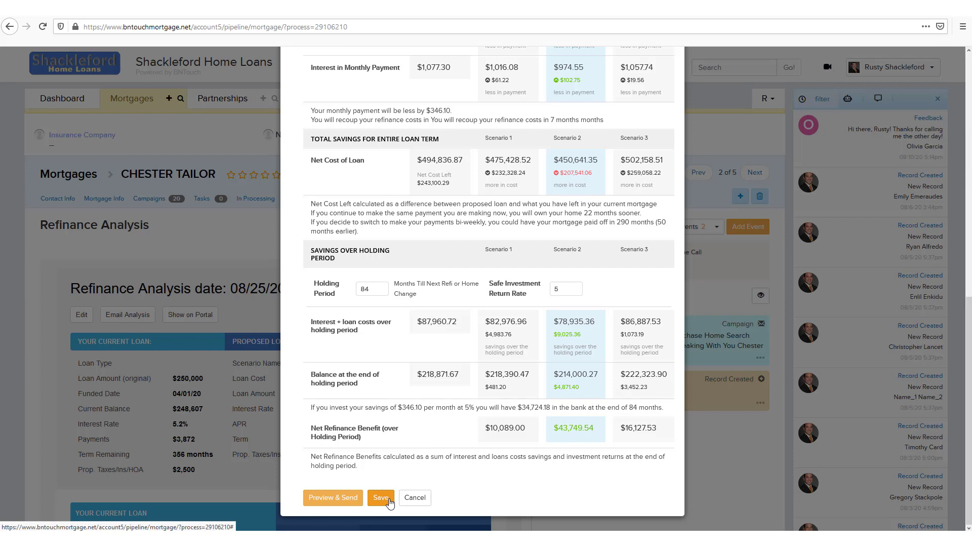
{"action": "mouse_move", "coordinate": [332, 498]}
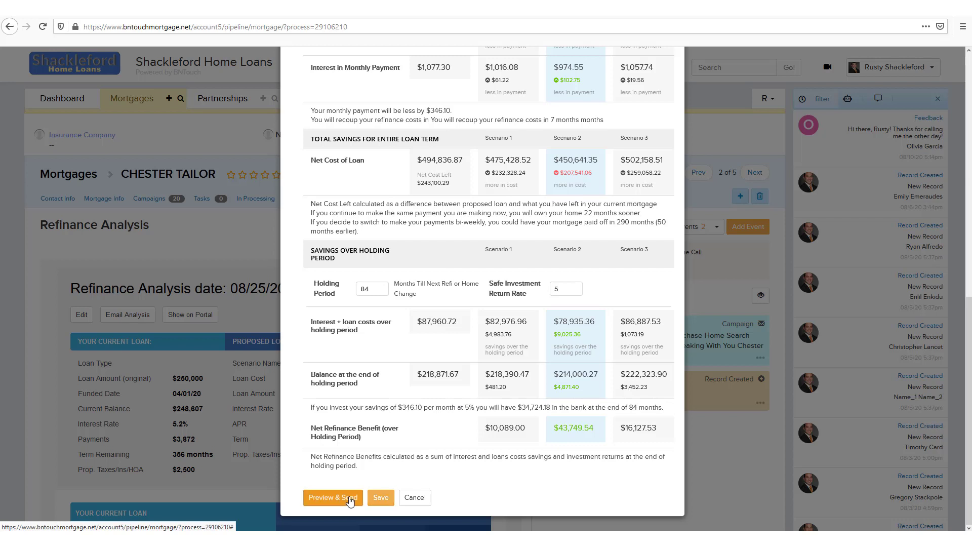
Review an email draft of the analysis, then discard it and return to the record
{"action": "left_click", "coordinate": [332, 497]}
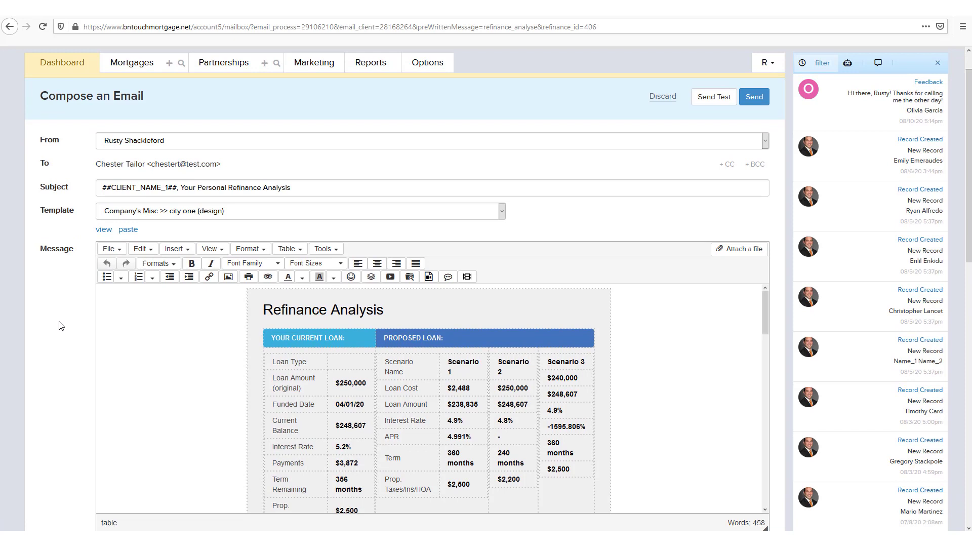
{"action": "scroll", "scroll_direction": "down", "scroll_amount": 3}
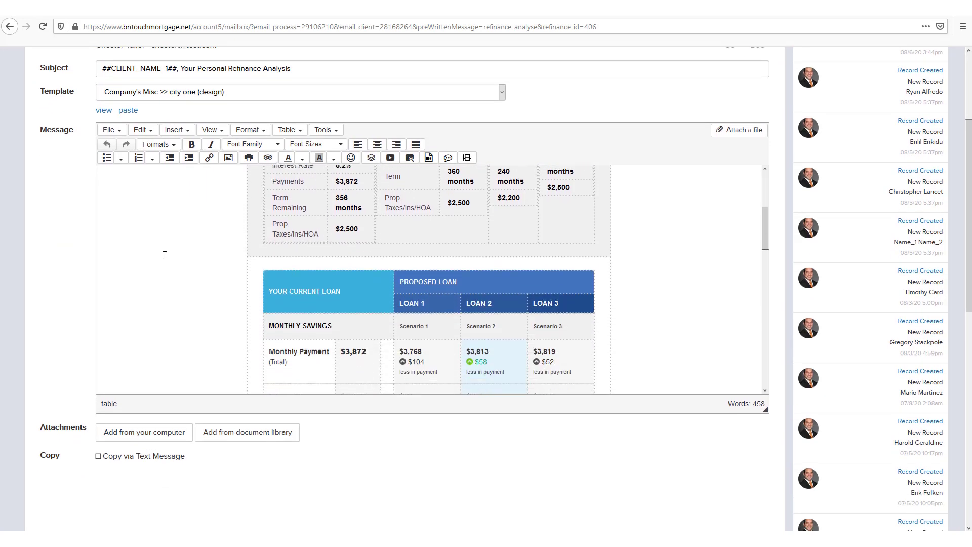
{"action": "scroll", "scroll_direction": "down", "scroll_amount": 3}
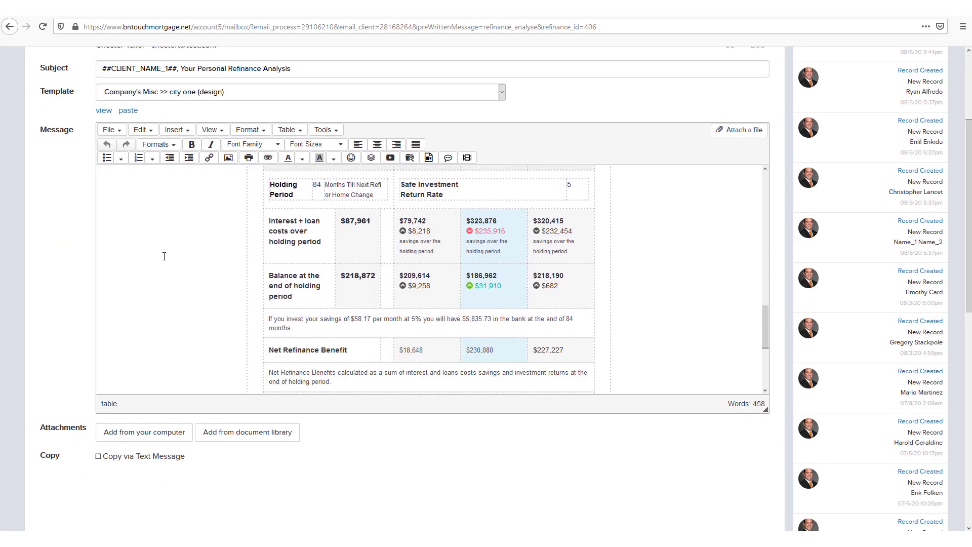
{"action": "scroll", "scroll_direction": "down", "scroll_amount": 3}
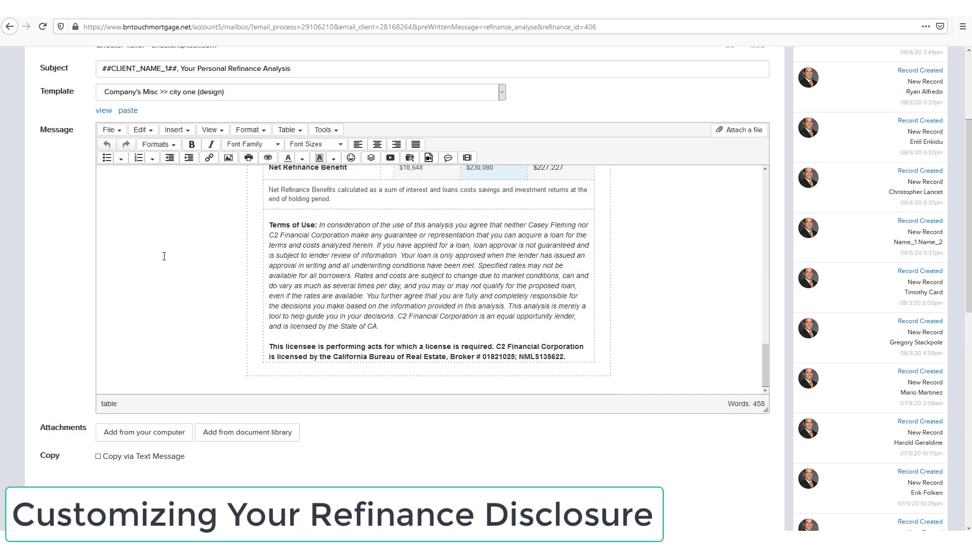
{"action": "mouse_move", "coordinate": [149, 296]}
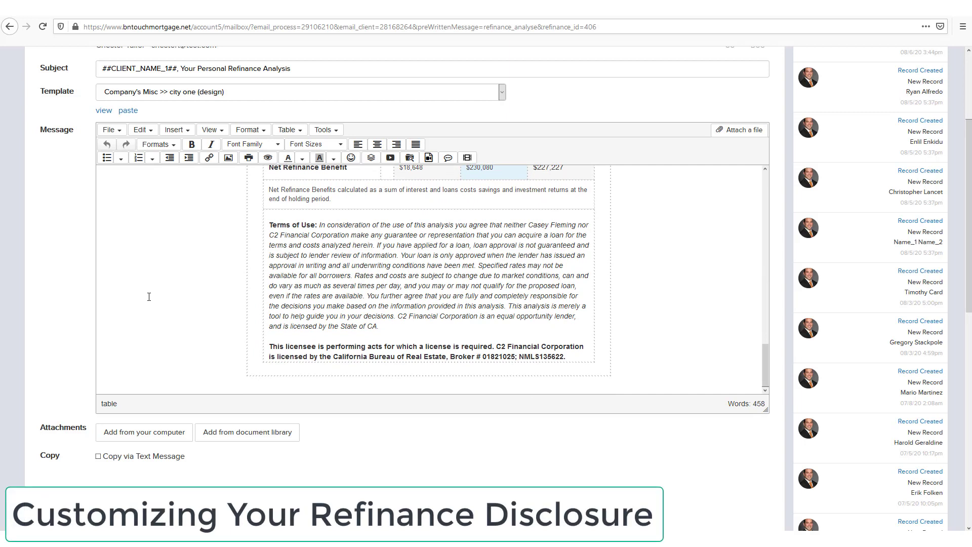
{"action": "scroll", "scroll_direction": "up", "scroll_amount": 3}
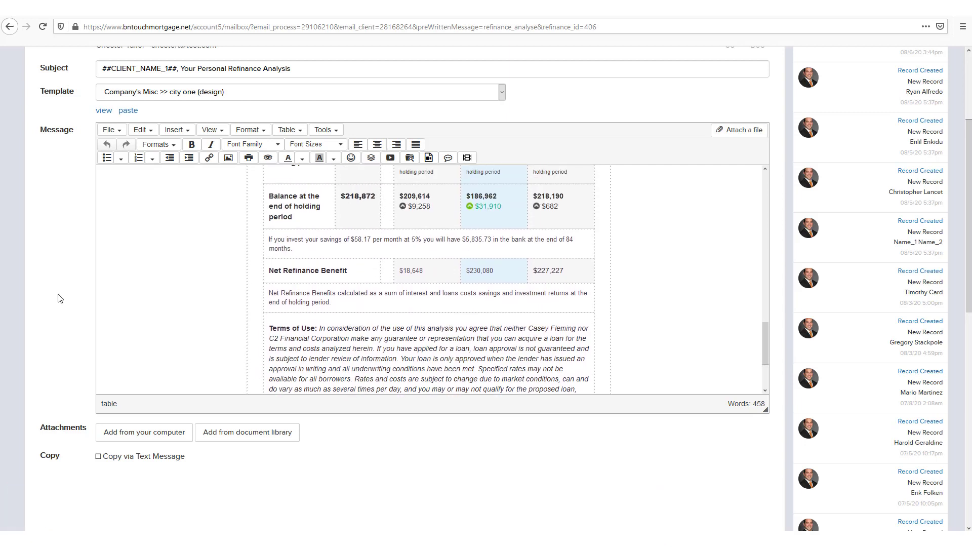
{"action": "scroll", "scroll_direction": "up", "scroll_amount": 3}
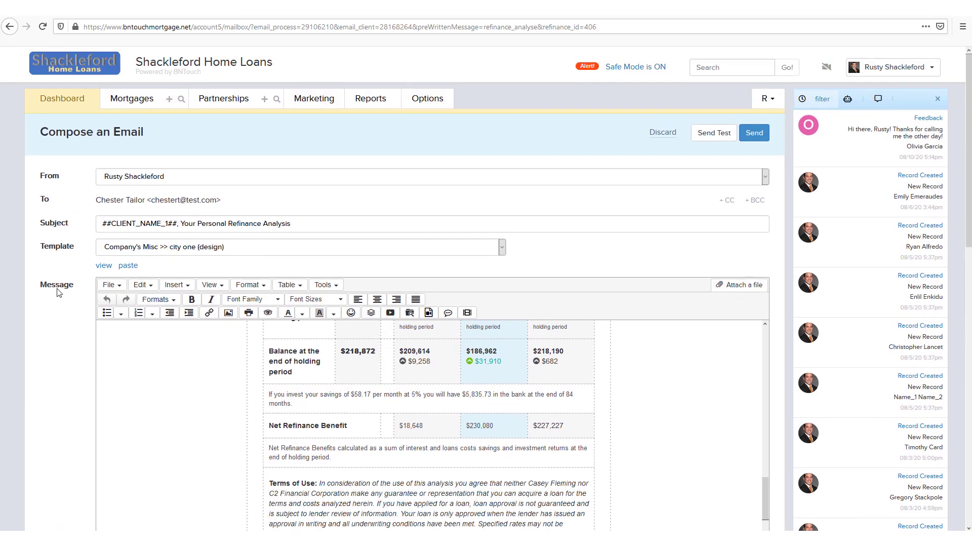
{"action": "left_click", "coordinate": [663, 132]}
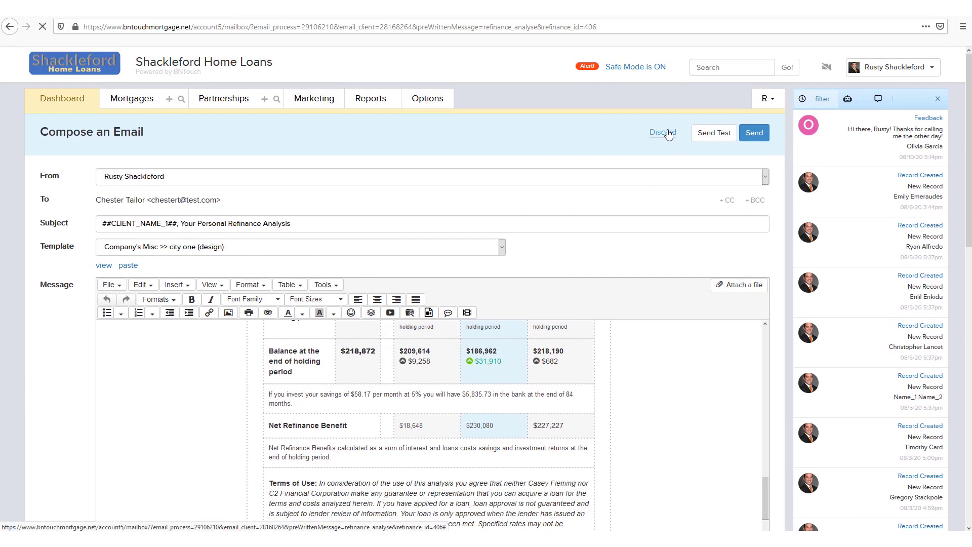
{"action": "left_click", "coordinate": [662, 132]}
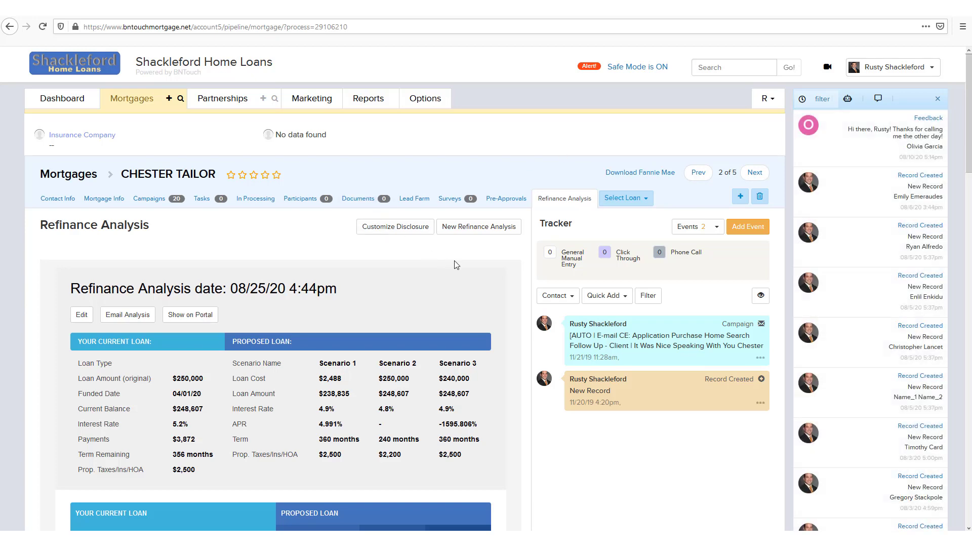
{"action": "mouse_move", "coordinate": [394, 226]}
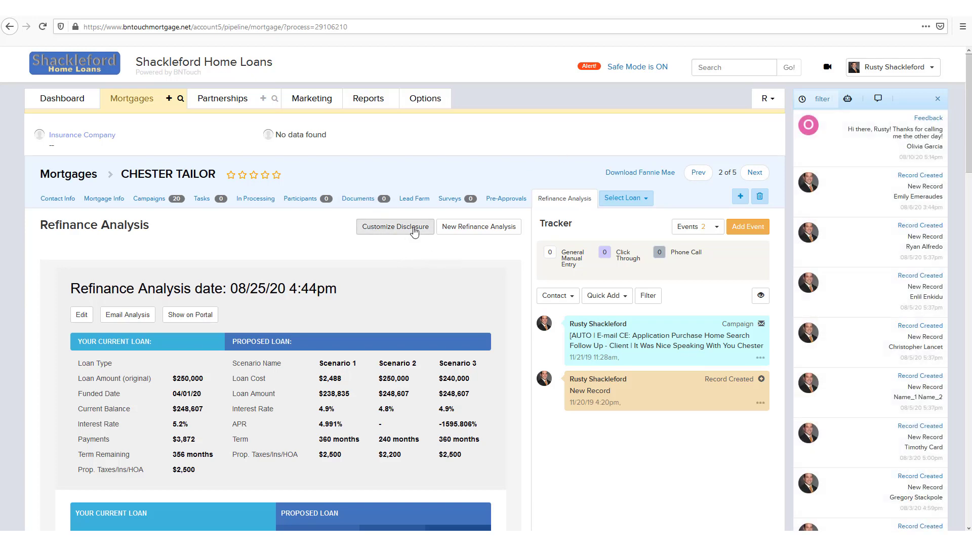
Open the Customize Disclosure editor with the Equal Housing Opportunity logo enabled
{"action": "left_click", "coordinate": [395, 227]}
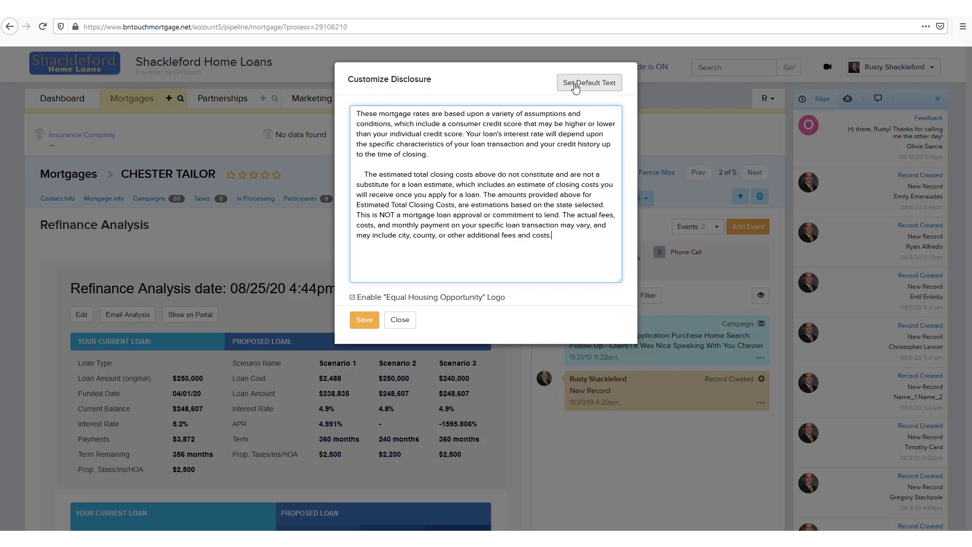
{"action": "mouse_move", "coordinate": [631, 105]}
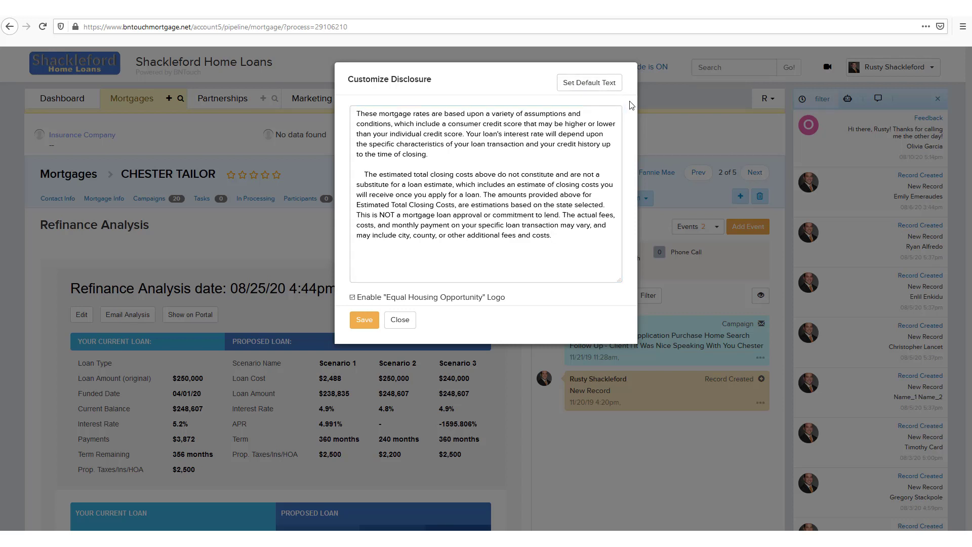
{"action": "mouse_move", "coordinate": [532, 316]}
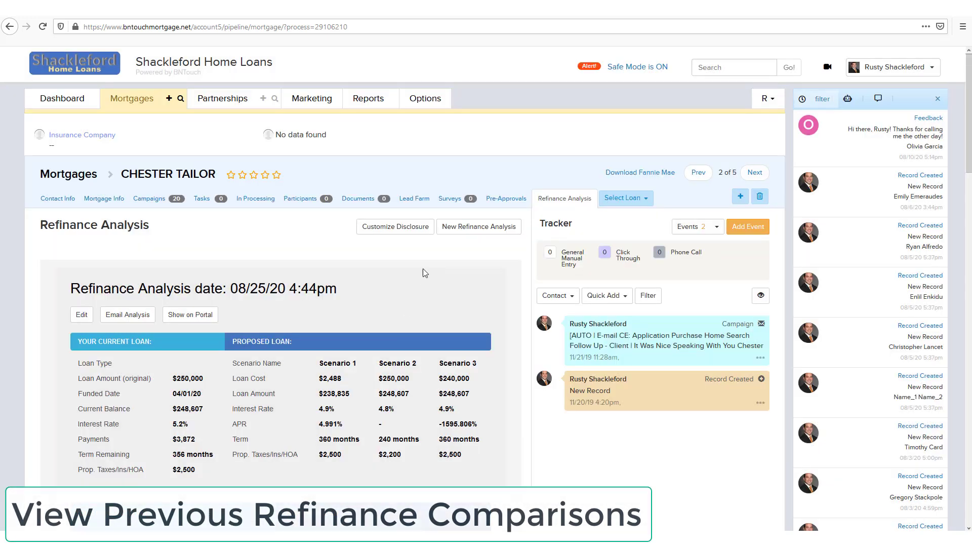
Review the 03/31/20 analysis, then reopen the 08/25/20 analysis for editing
{"action": "scroll", "scroll_direction": "down", "scroll_amount": 3}
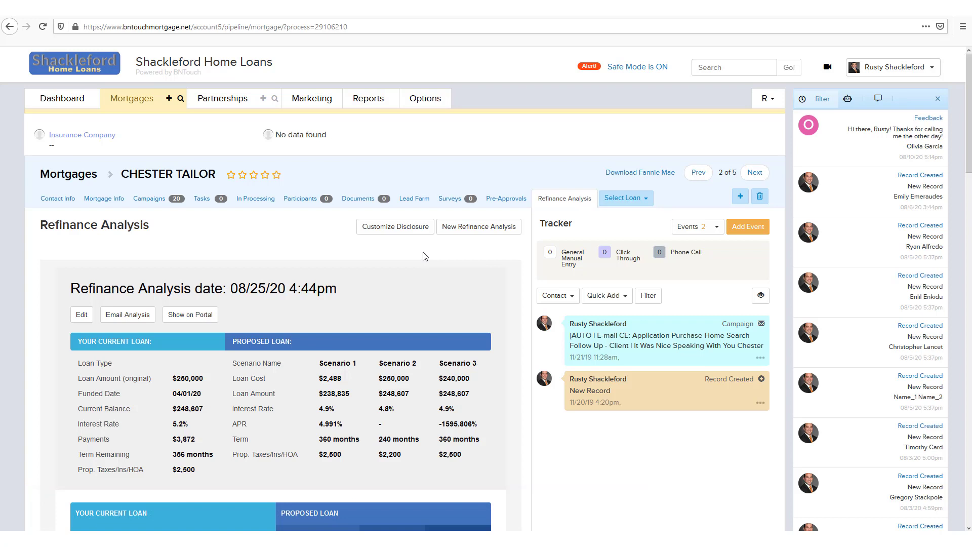
{"action": "mouse_move", "coordinate": [22, 253]}
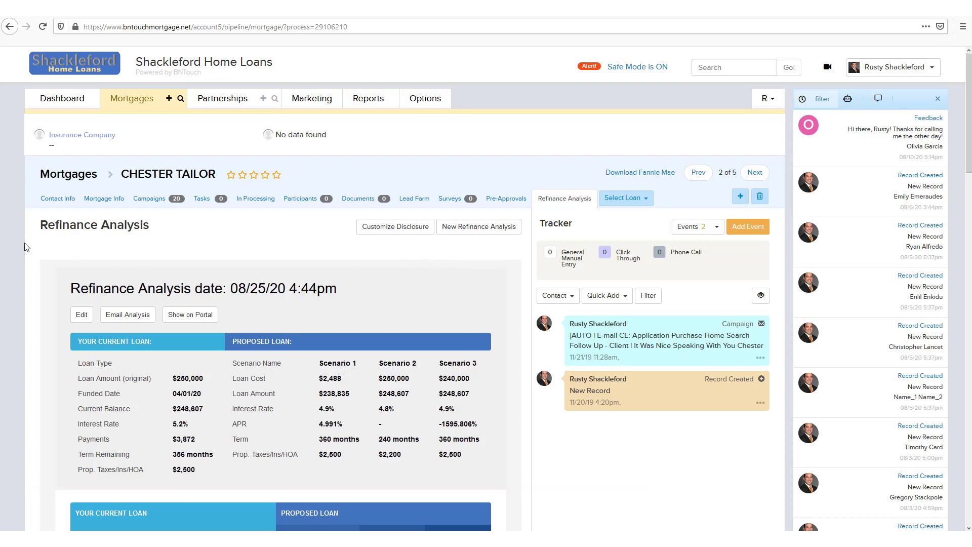
{"action": "scroll", "scroll_direction": "down", "scroll_amount": 3}
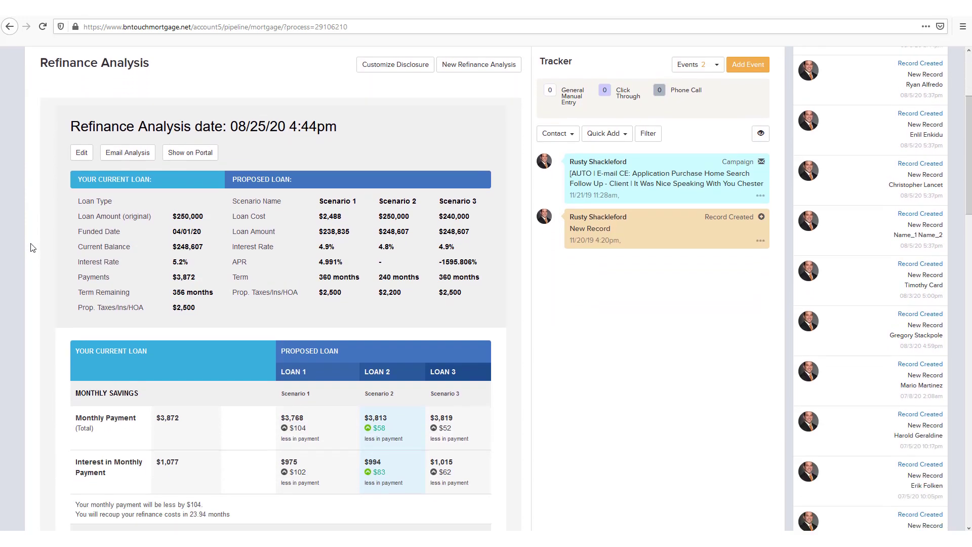
{"action": "scroll", "scroll_direction": "down", "scroll_amount": 3}
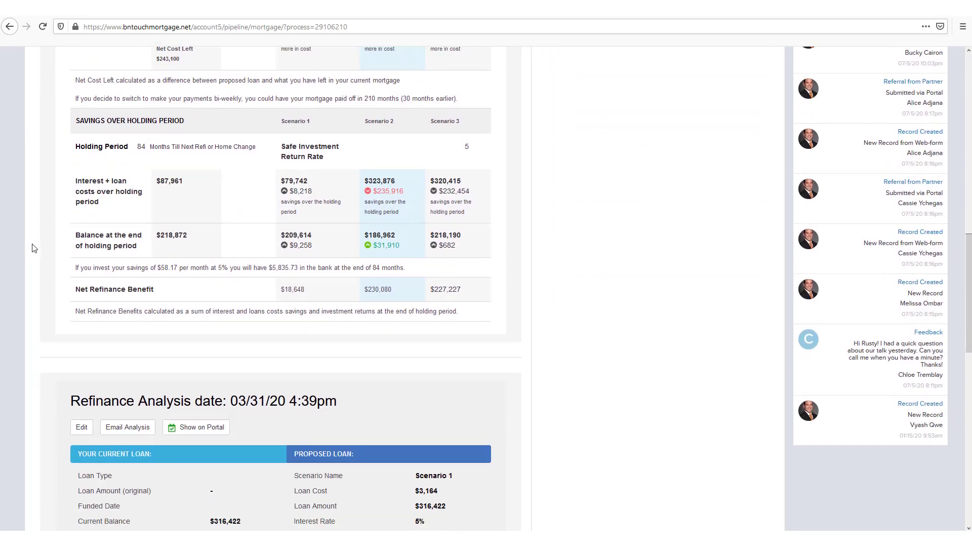
{"action": "scroll", "scroll_direction": "up", "scroll_amount": 3}
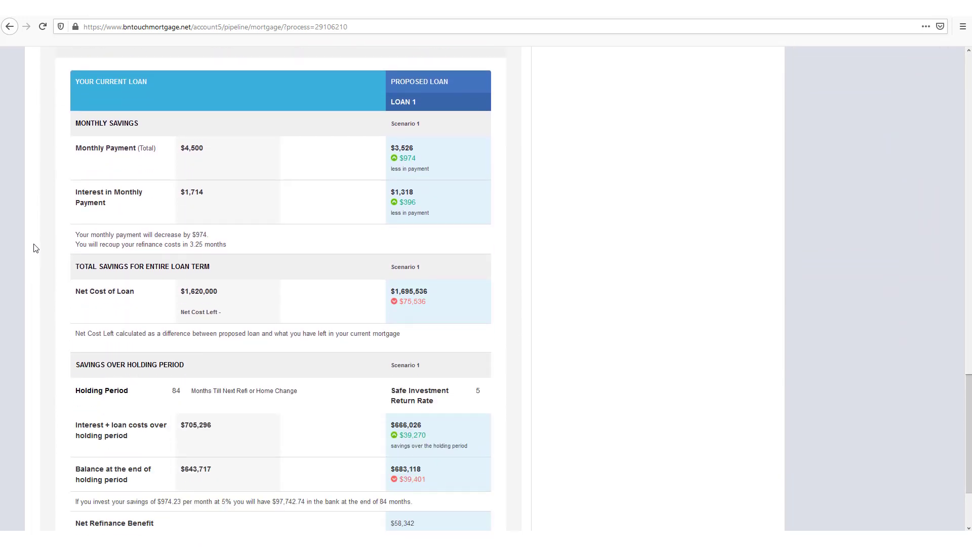
{"action": "scroll", "scroll_direction": "up", "scroll_amount": 3}
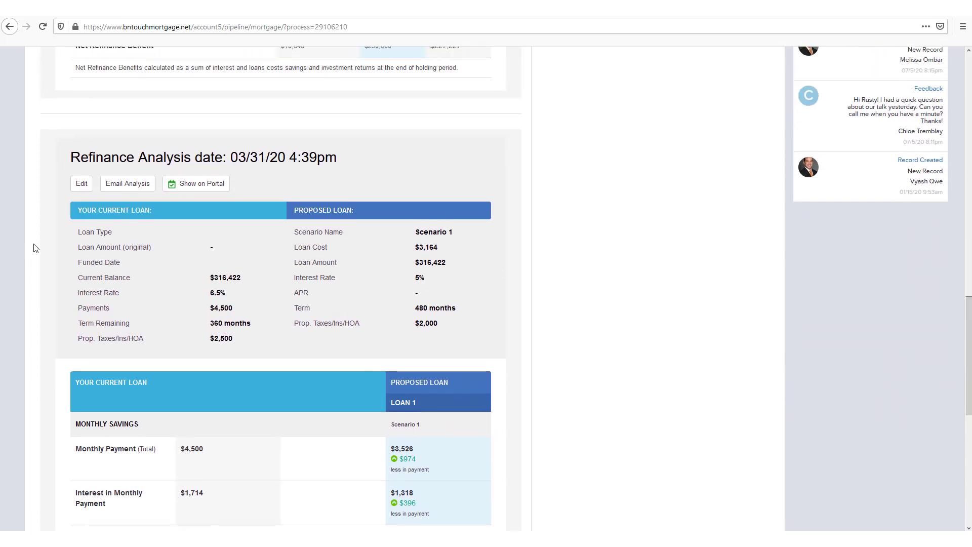
{"action": "scroll", "scroll_direction": "up", "scroll_amount": 3}
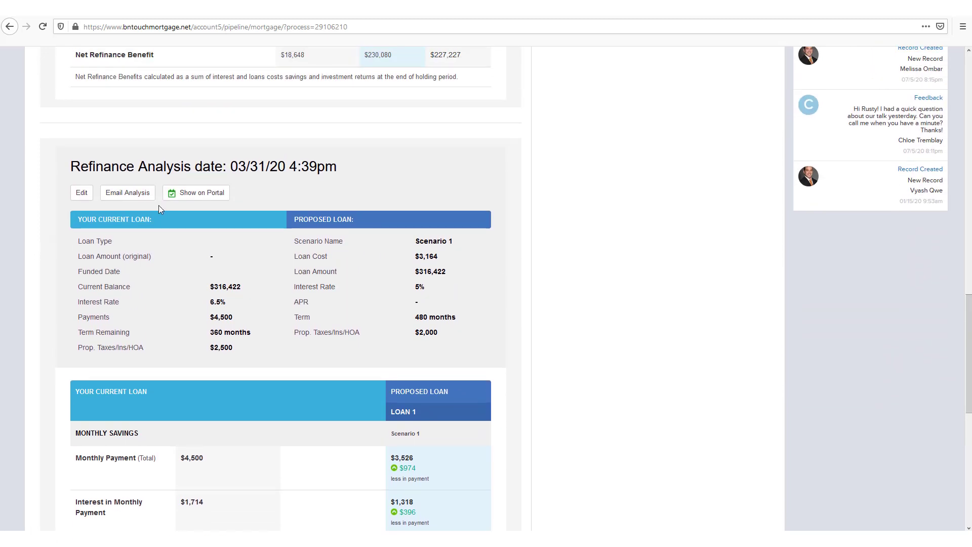
{"action": "mouse_move", "coordinate": [127, 192]}
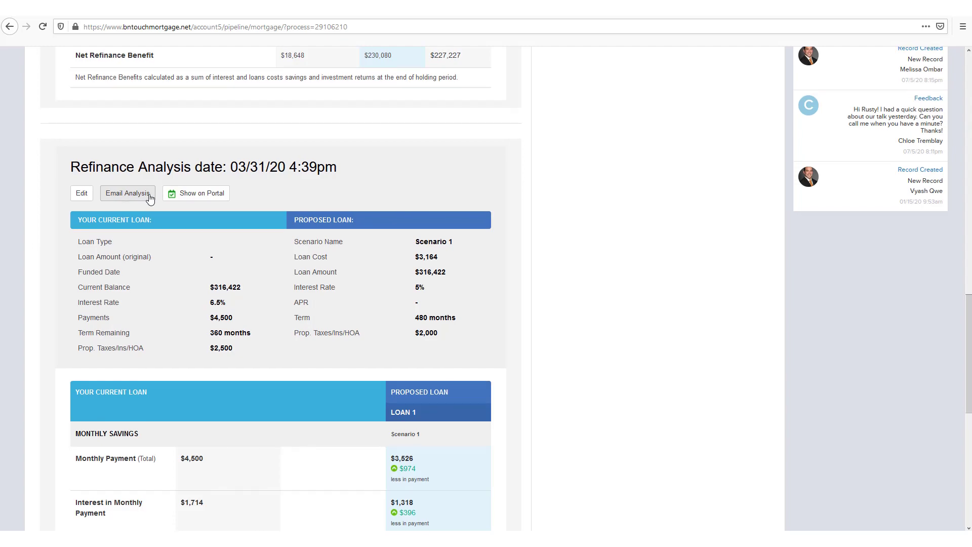
{"action": "scroll", "scroll_direction": "down", "scroll_amount": 3}
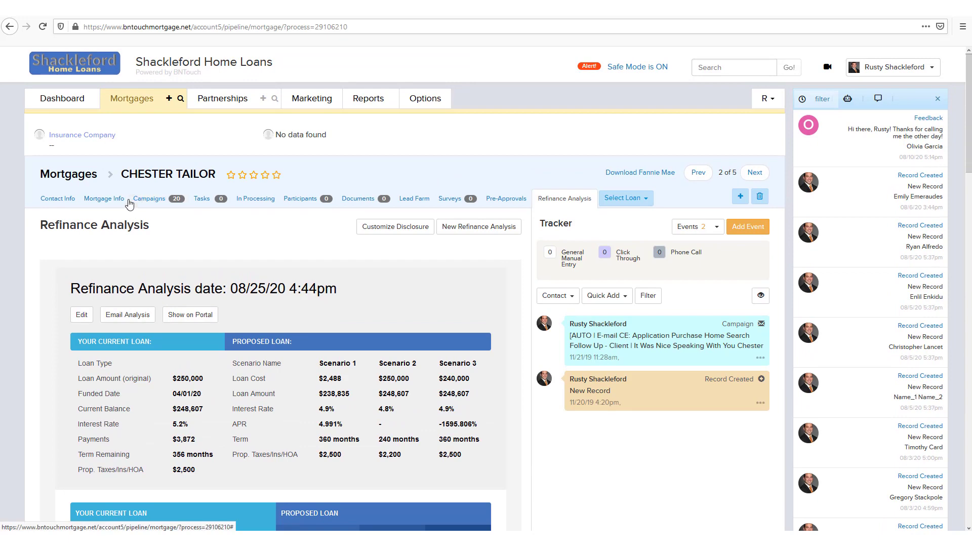
{"action": "left_click", "coordinate": [81, 314]}
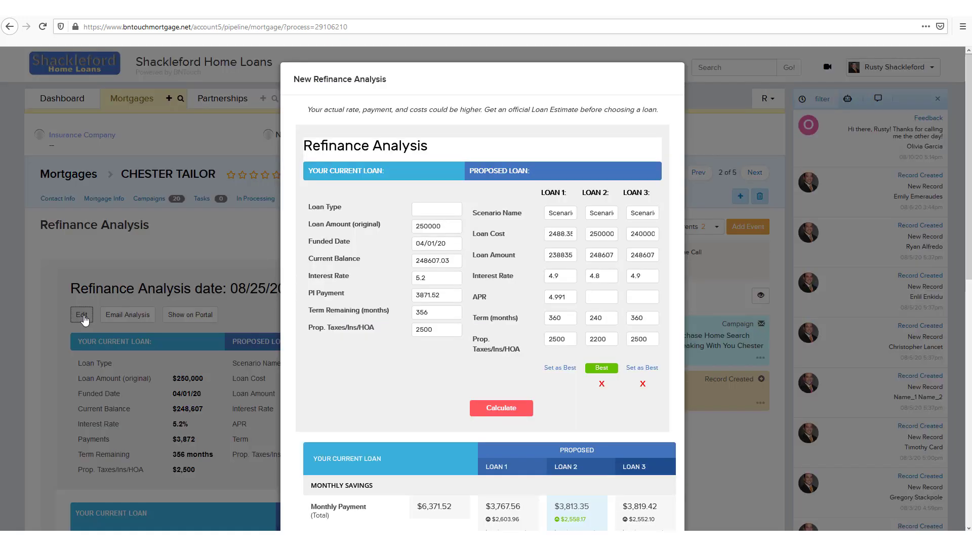
{"action": "mouse_move", "coordinate": [635, 425]}
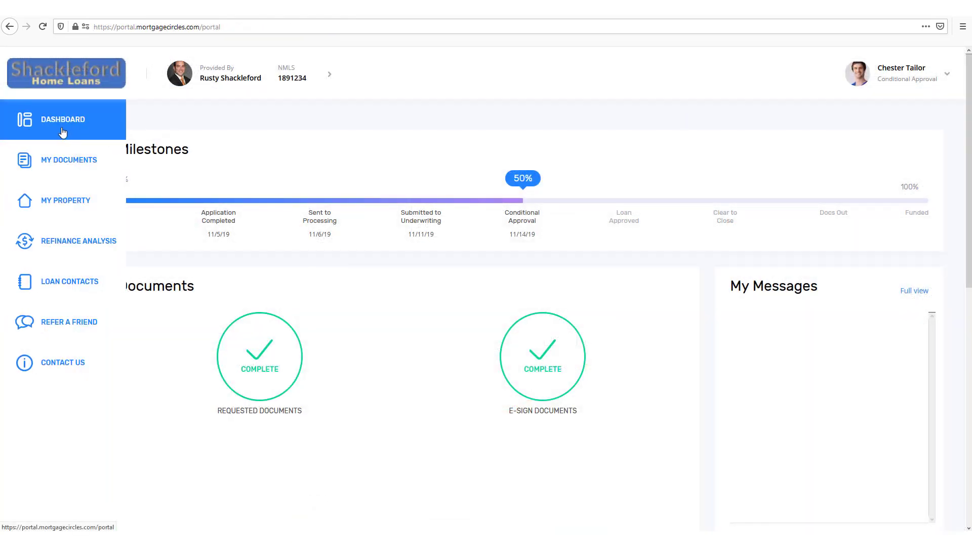
{"action": "left_click", "coordinate": [79, 240]}
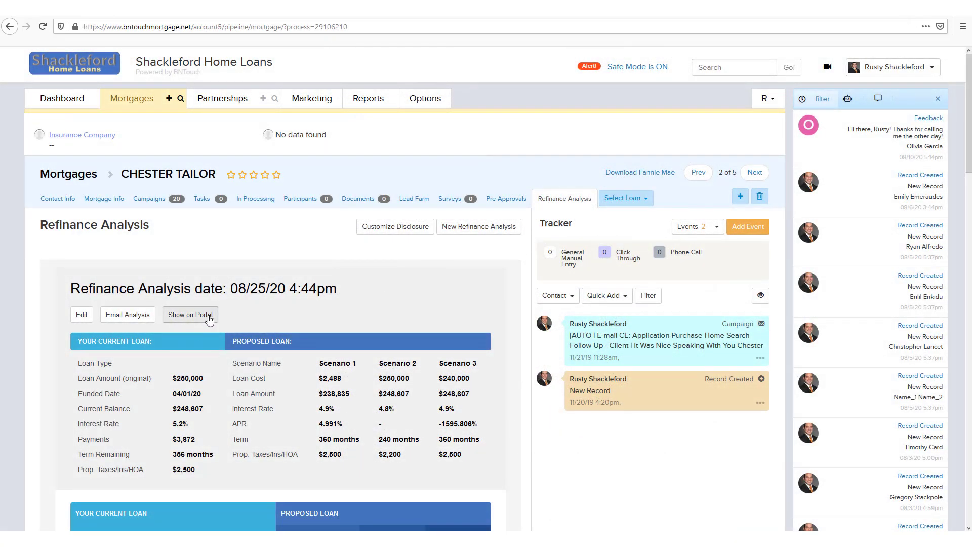
Toggle Show on Portal so only the 03/31/20 analysis appears on the borrower portal
{"action": "left_click", "coordinate": [195, 314]}
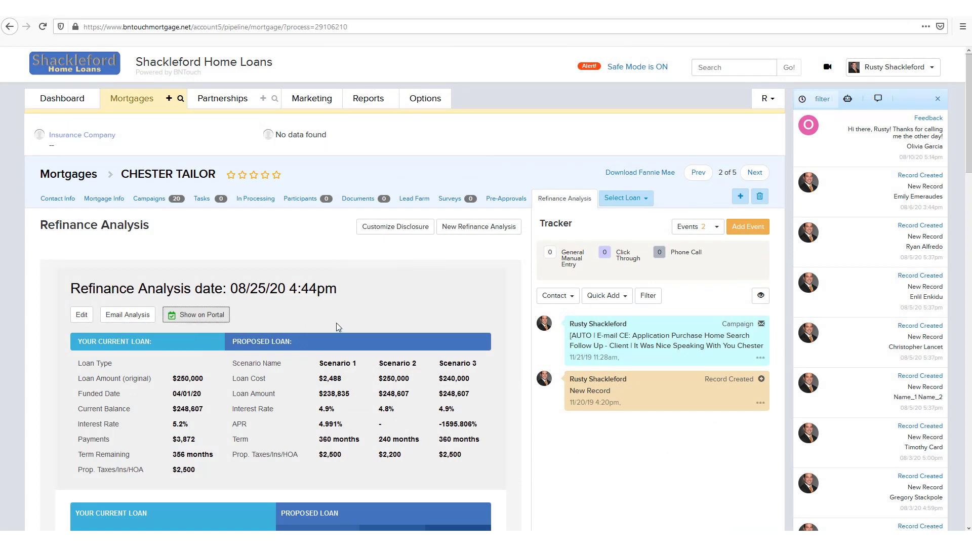
{"action": "scroll", "scroll_direction": "down", "scroll_amount": 3}
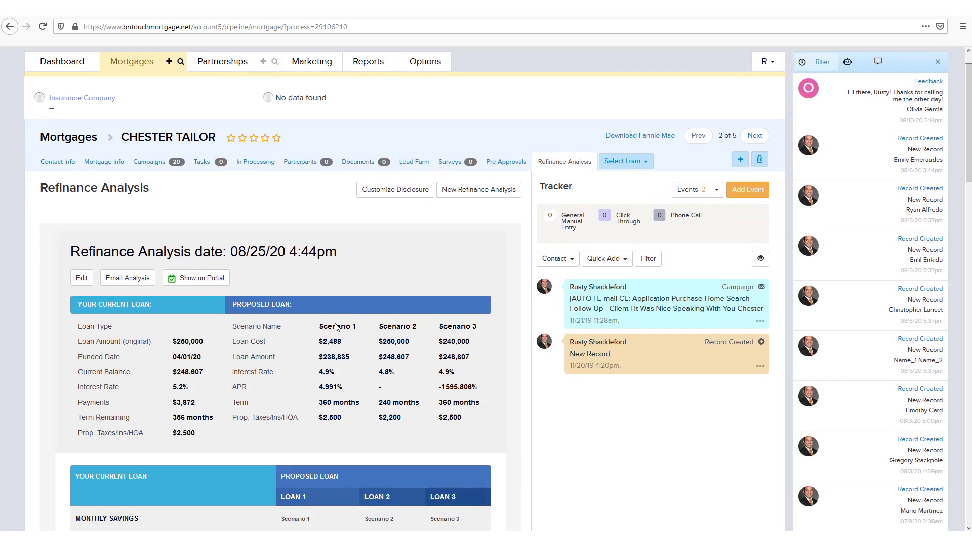
{"action": "scroll", "scroll_direction": "down", "scroll_amount": 3}
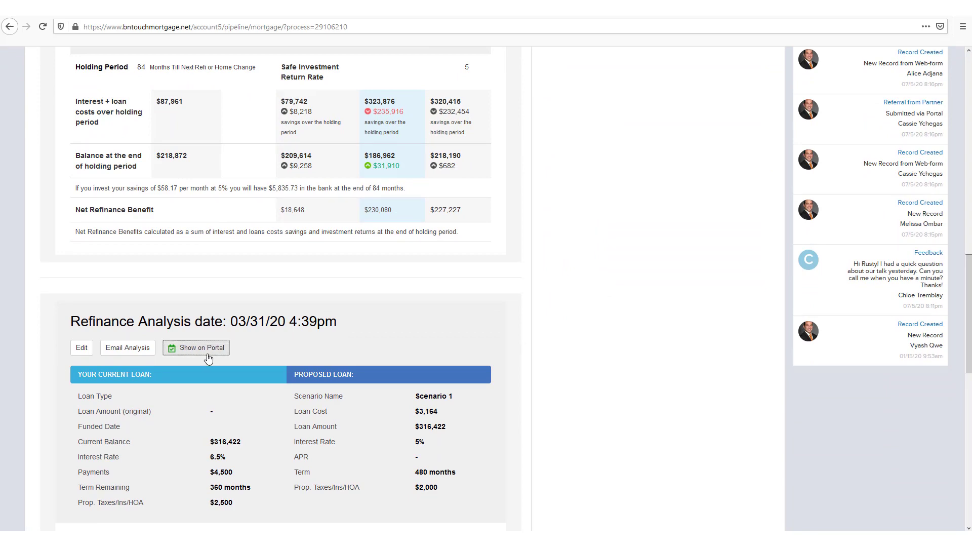
{"action": "mouse_move", "coordinate": [299, 356]}
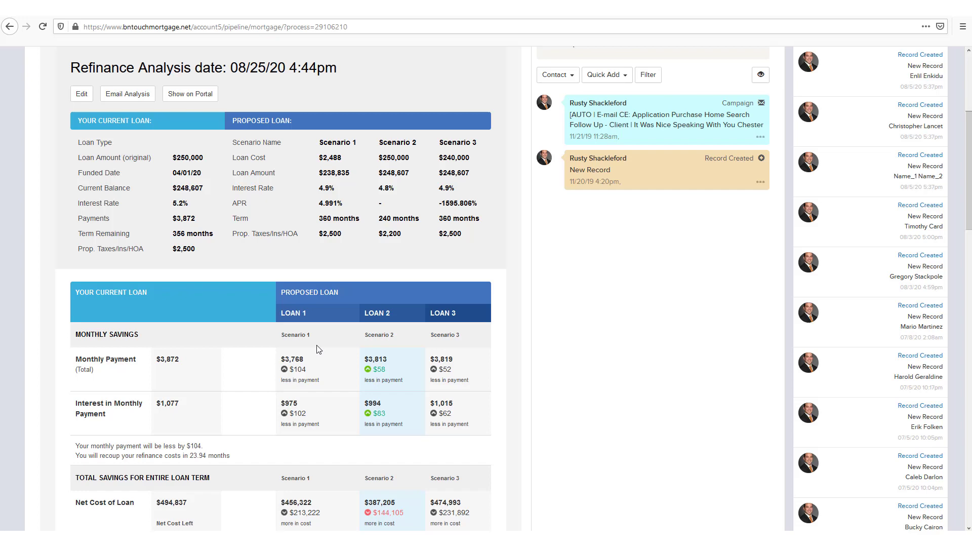
{"action": "scroll", "scroll_direction": "up", "scroll_amount": 3}
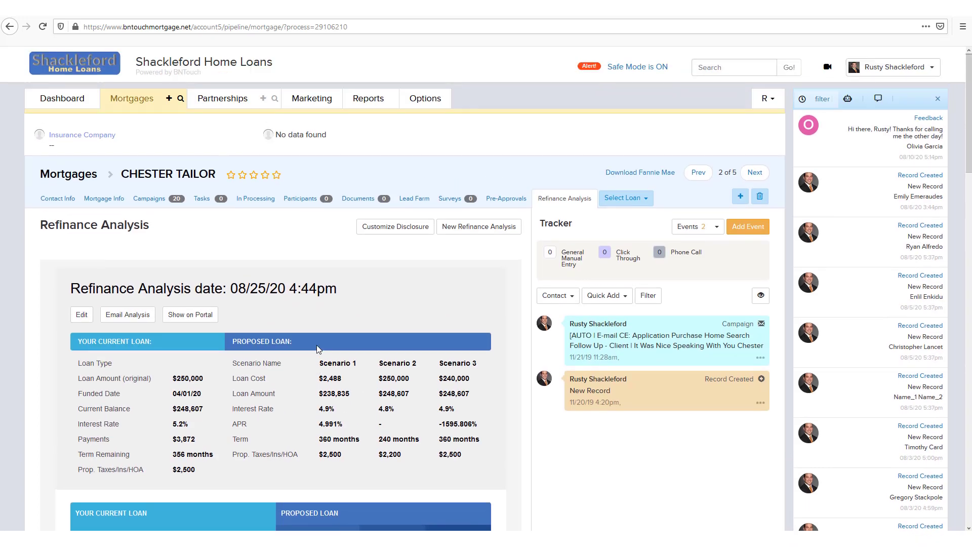